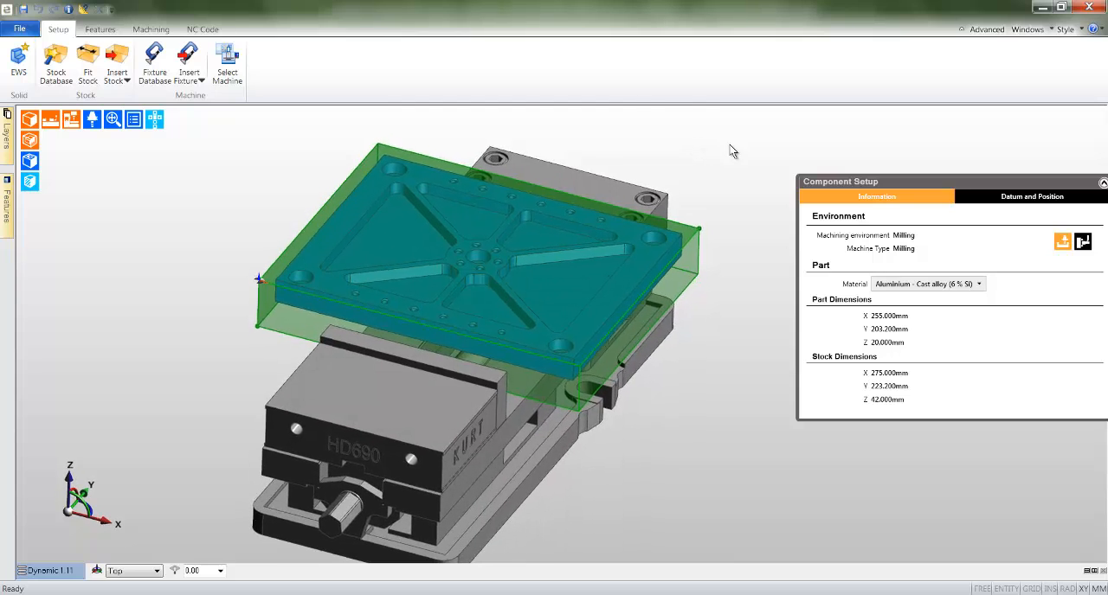
Open the Workflow Milling (Inch) 1 tutorial's Selecting a Machine page from Help > Tutorials.
left_click(1097, 29)
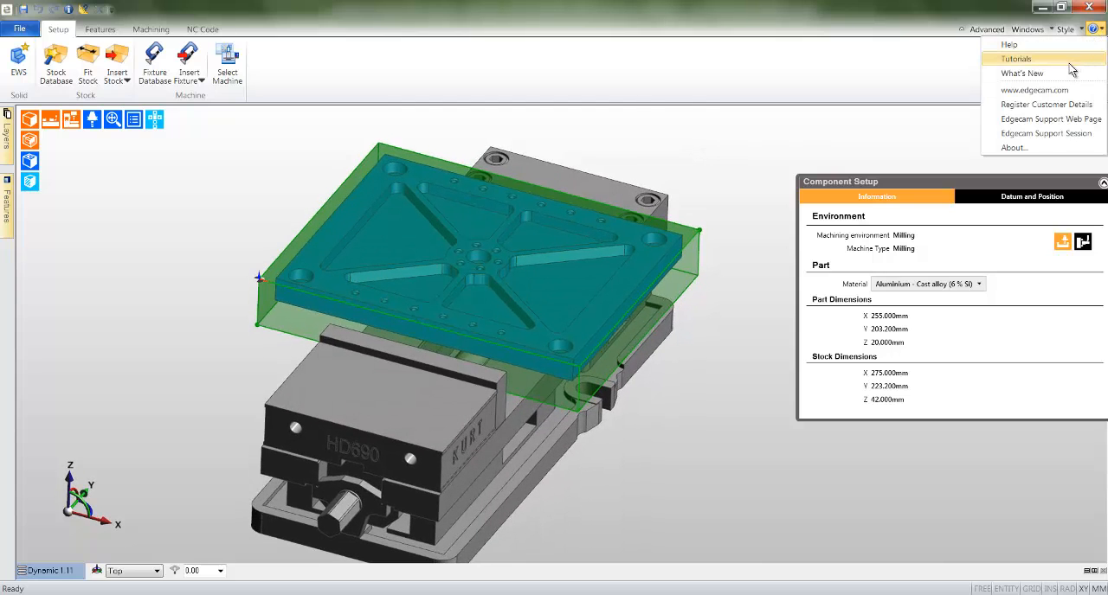
left_click(1016, 58)
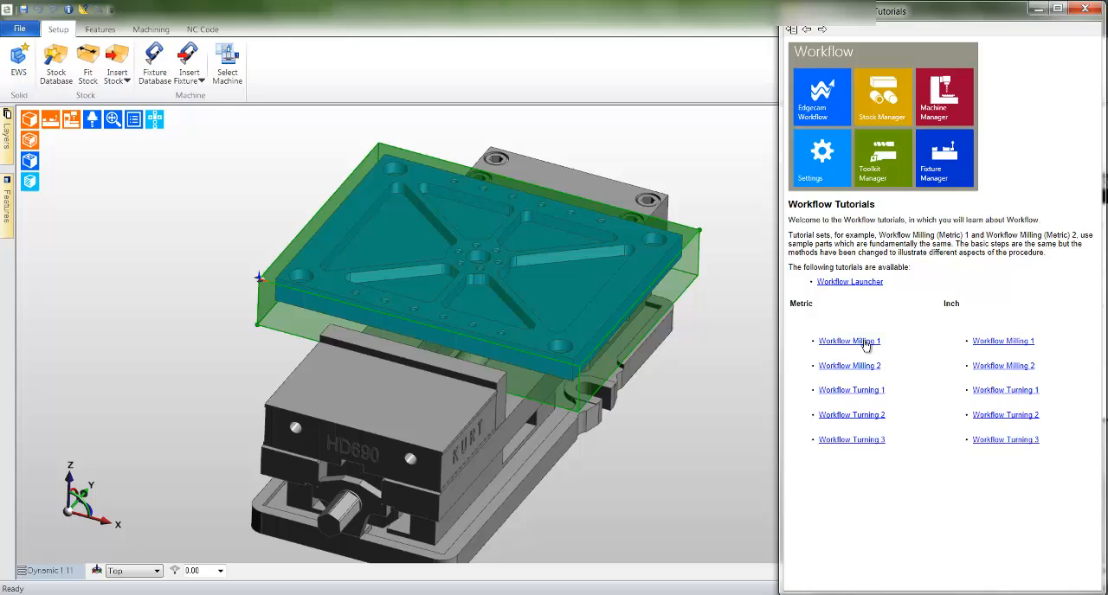
left_click(849, 341)
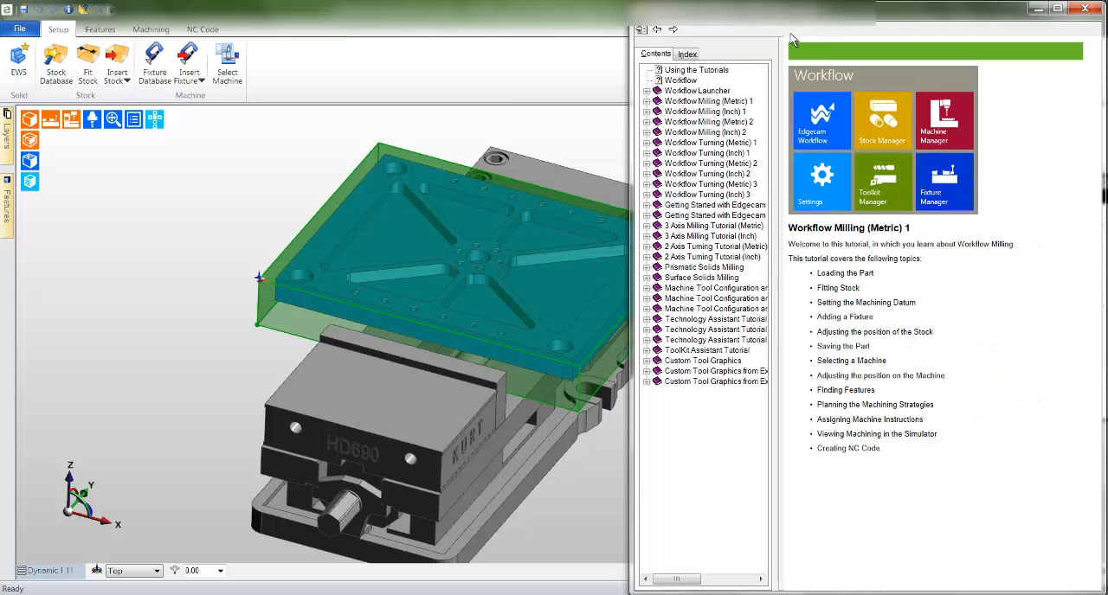
left_click(647, 111)
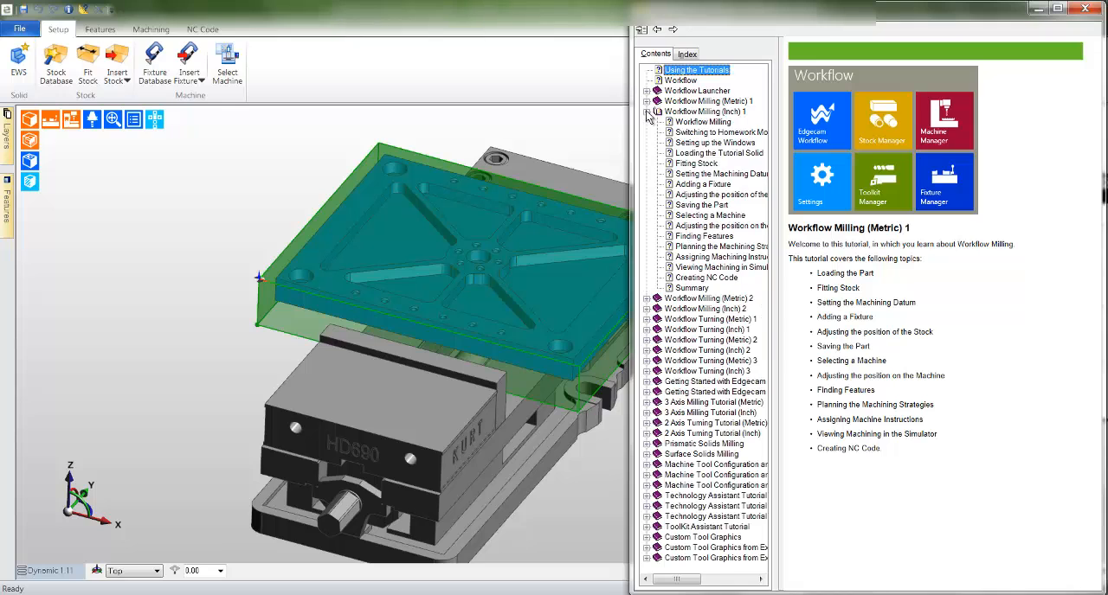
mouse_move(699, 223)
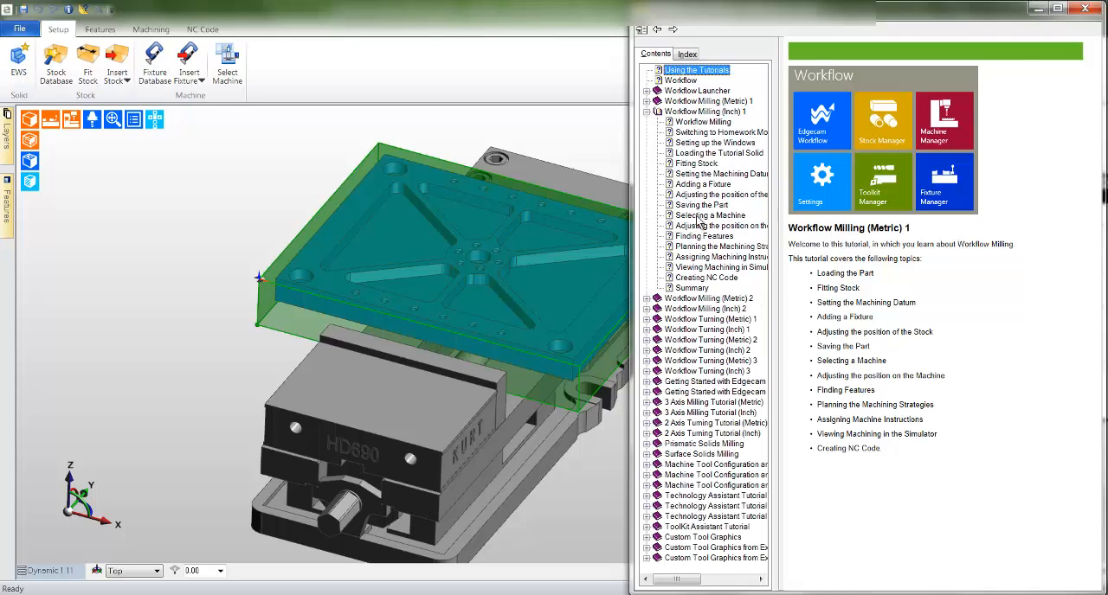
left_click(708, 215)
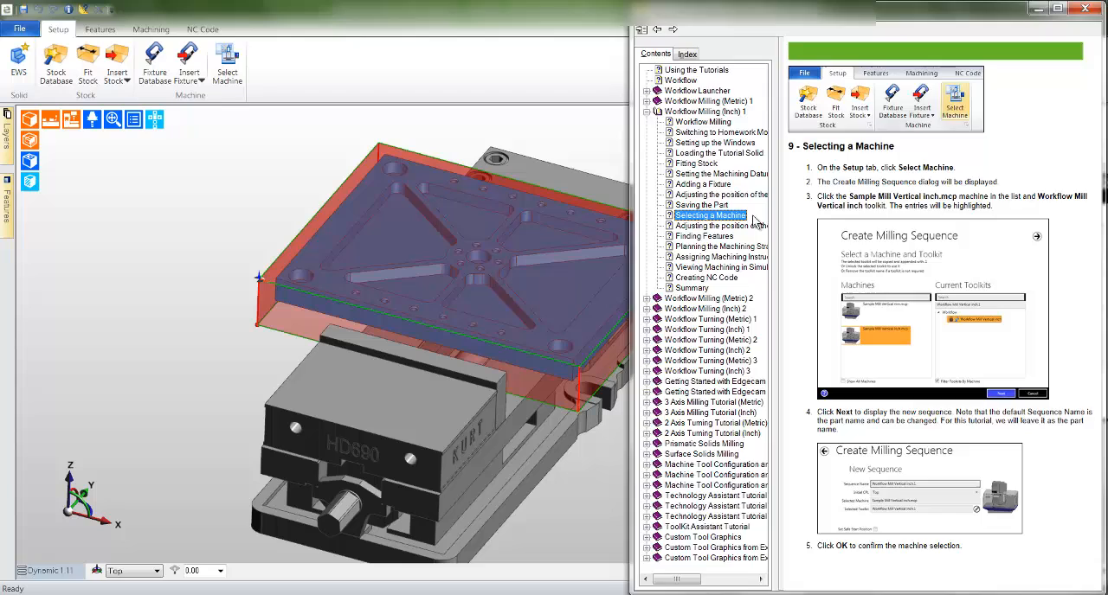
Select machine Sample Mill Vertical mm.mcp with the Workflow Mill Vertical mm toolkit.
left_click(226, 60)
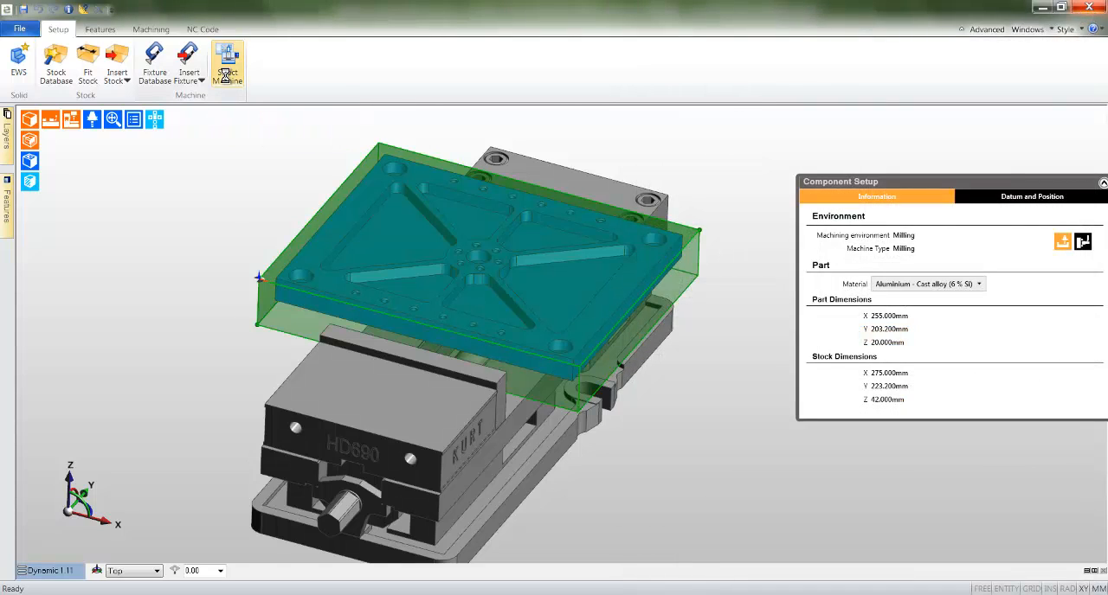
left_click(228, 65)
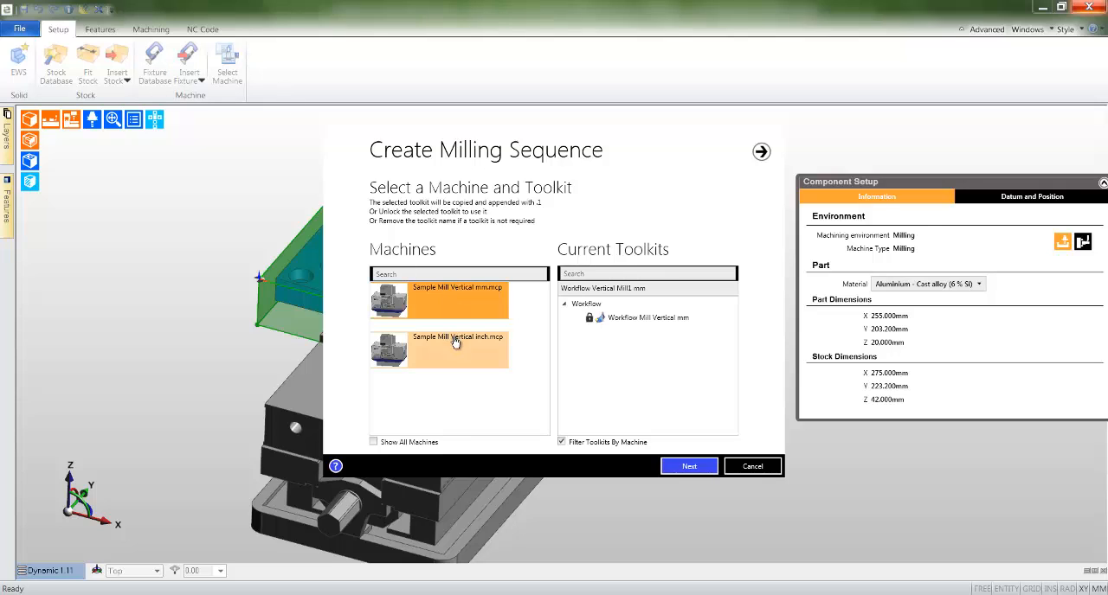
left_click(446, 298)
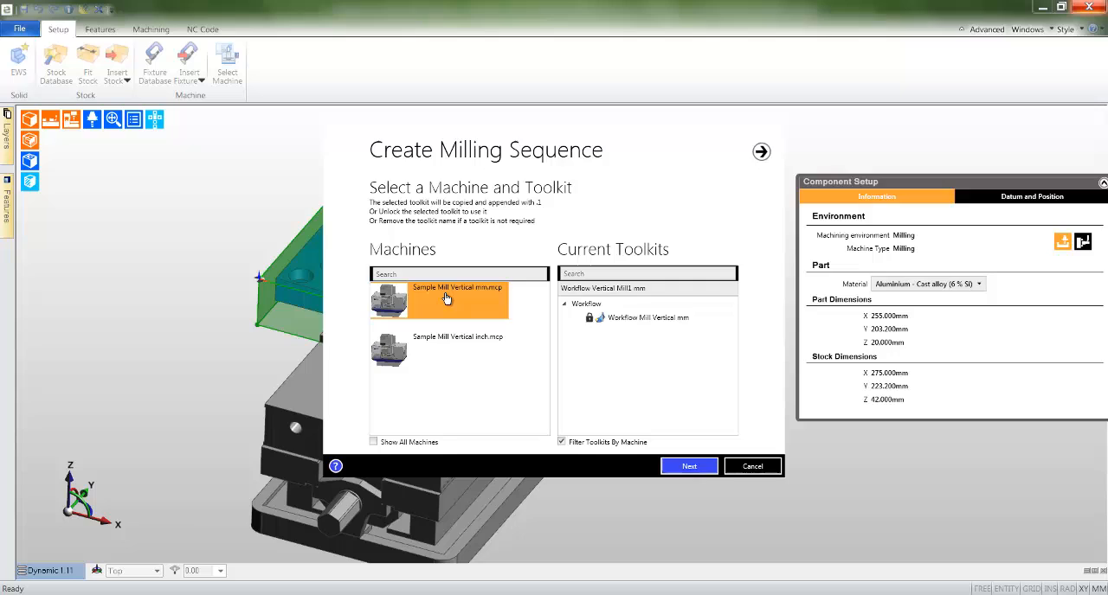
left_click(648, 318)
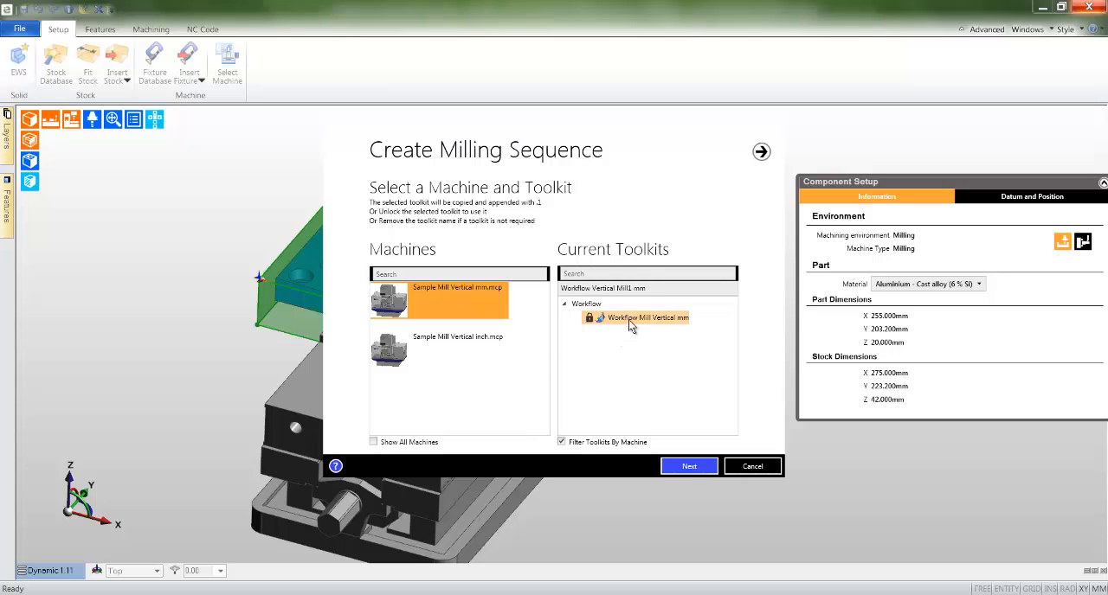
left_click(644, 317)
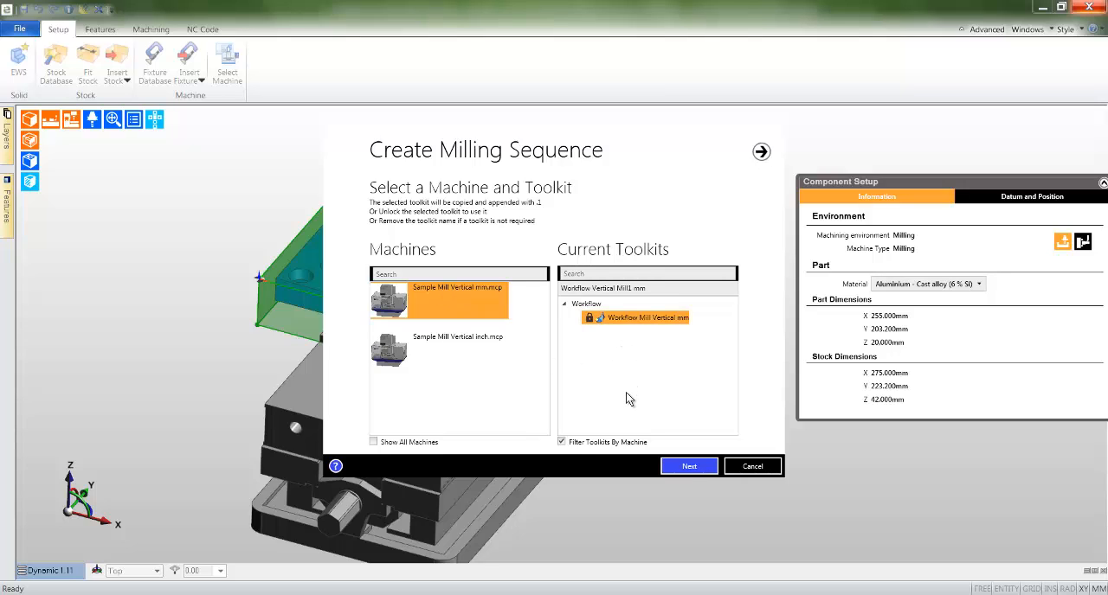
mouse_move(651, 408)
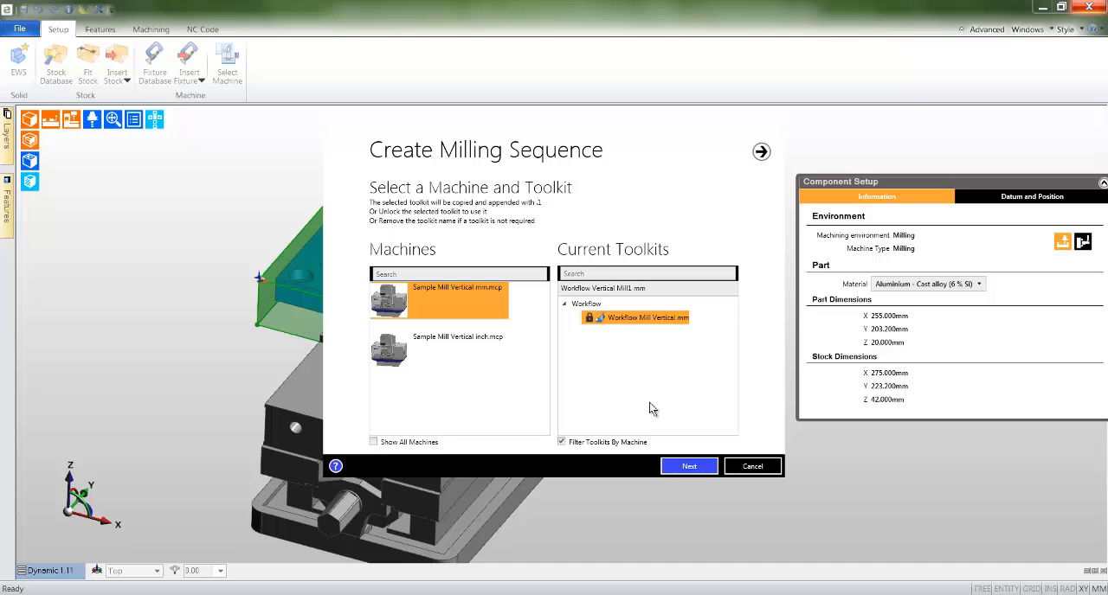
left_click(689, 466)
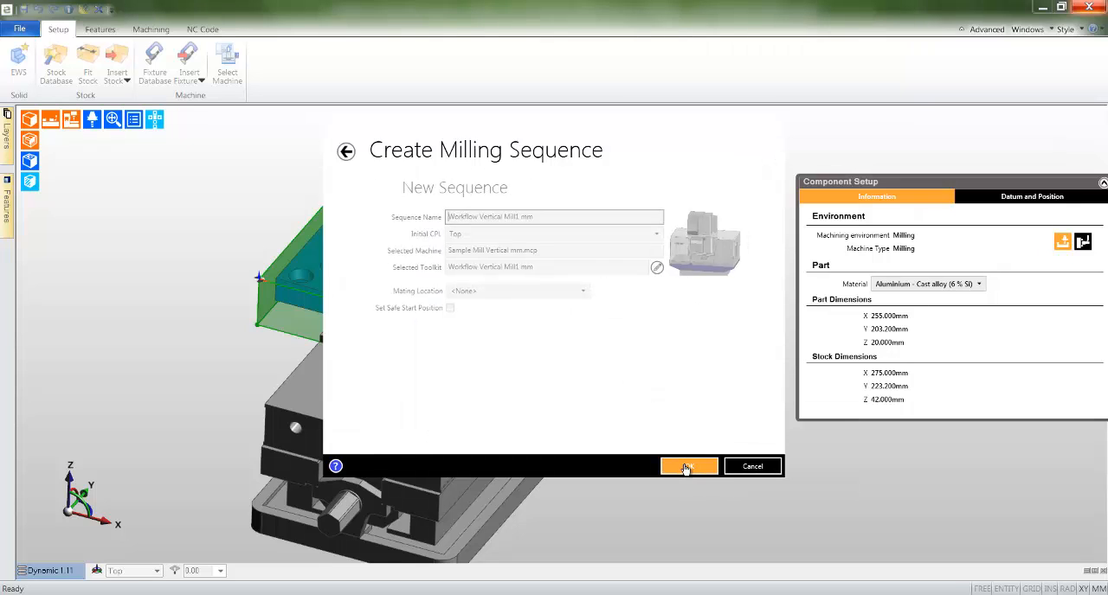
Create the milling sequence with Mating Location set to Primary Component Location.
left_click(577, 291)
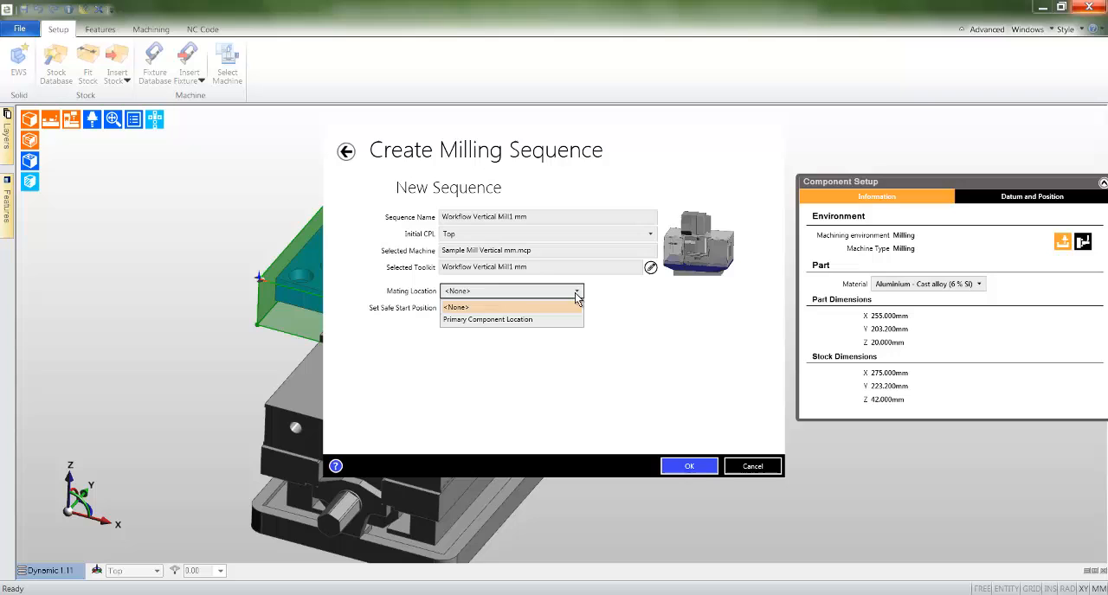
left_click(488, 319)
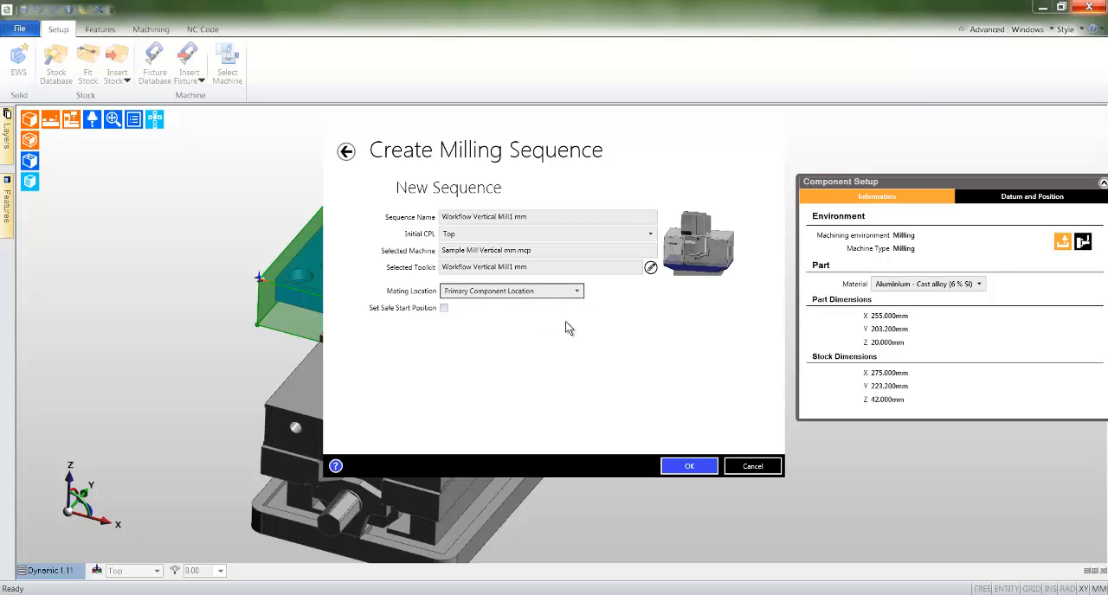
left_click(688, 466)
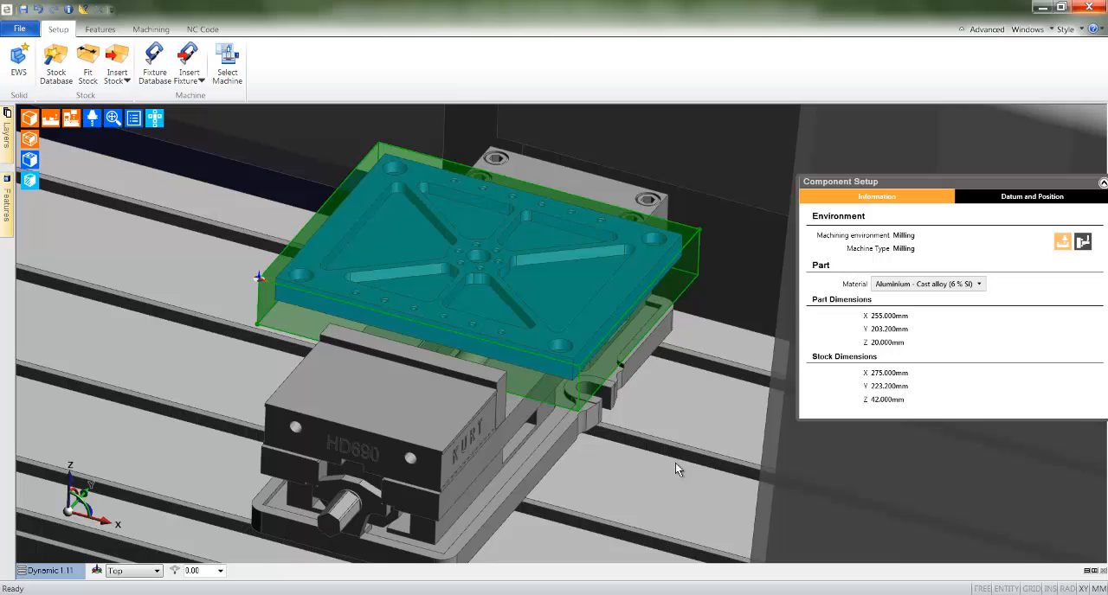
mouse_move(81, 200)
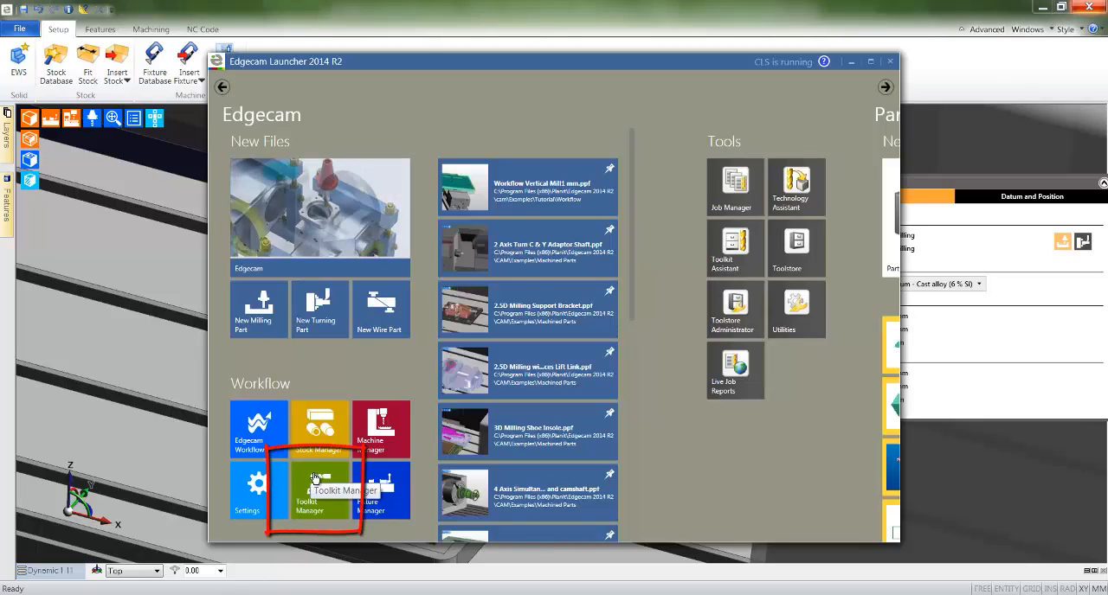
In Toolkit Manager, filter the Workflow Mill Vertical mm job to its used tools.
left_click(318, 489)
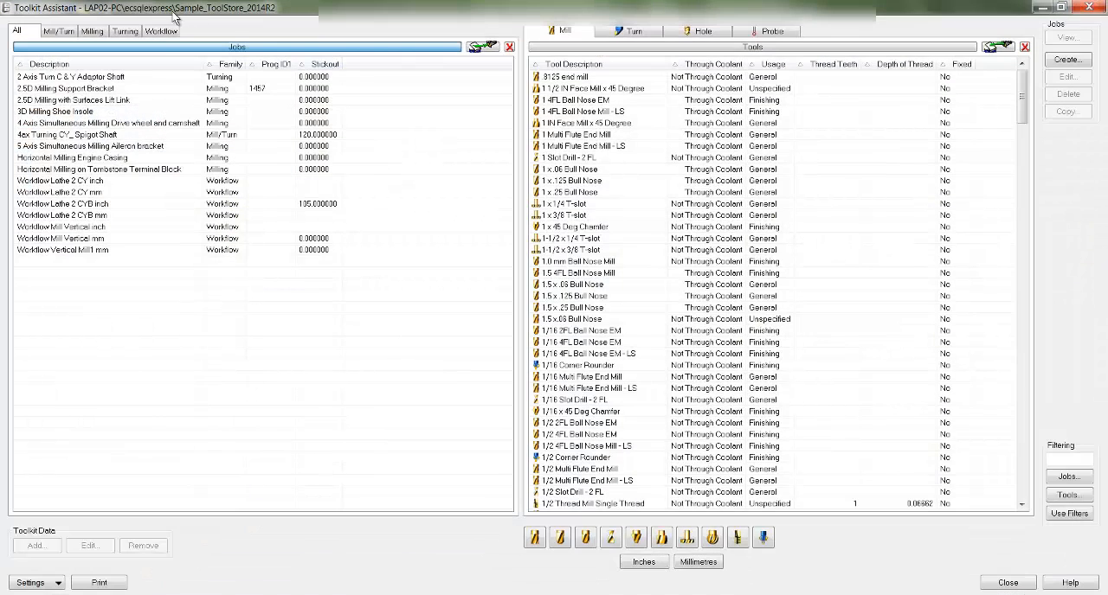
left_click(161, 30)
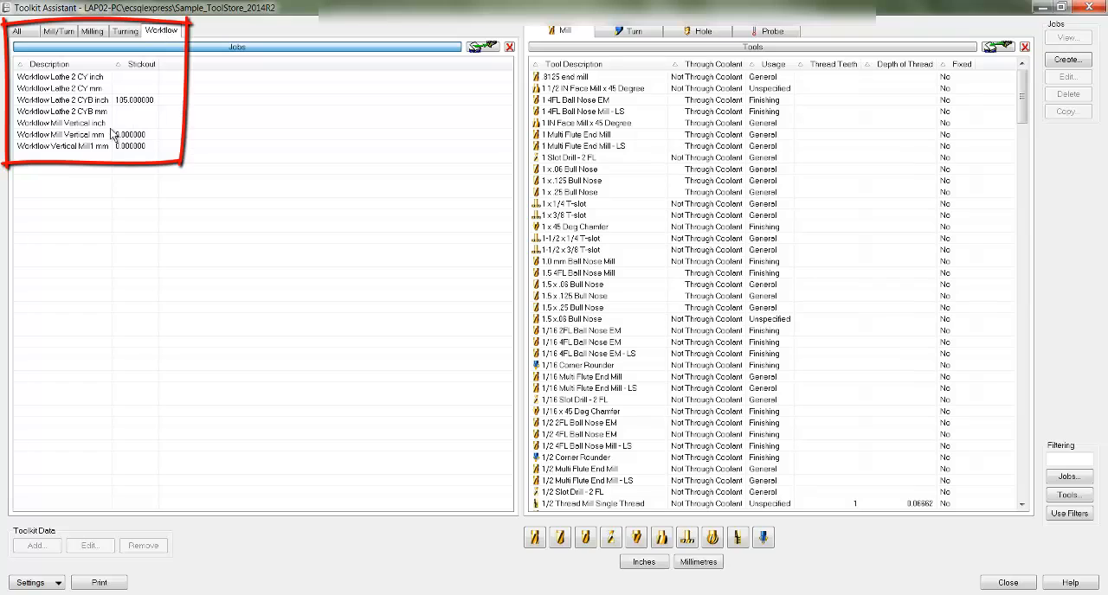
left_click(61, 134)
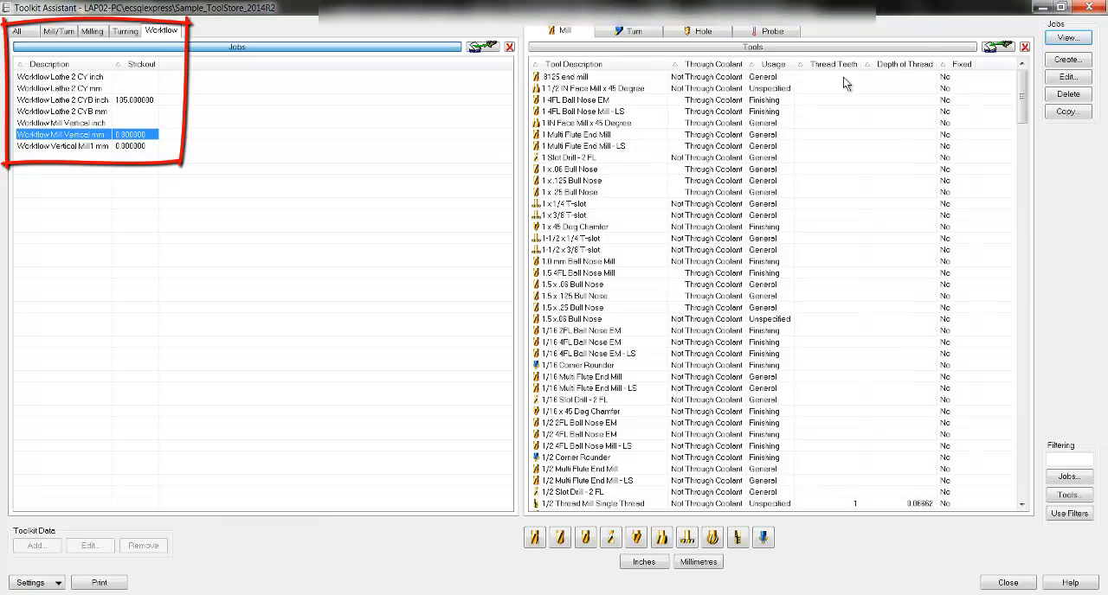
mouse_move(997, 47)
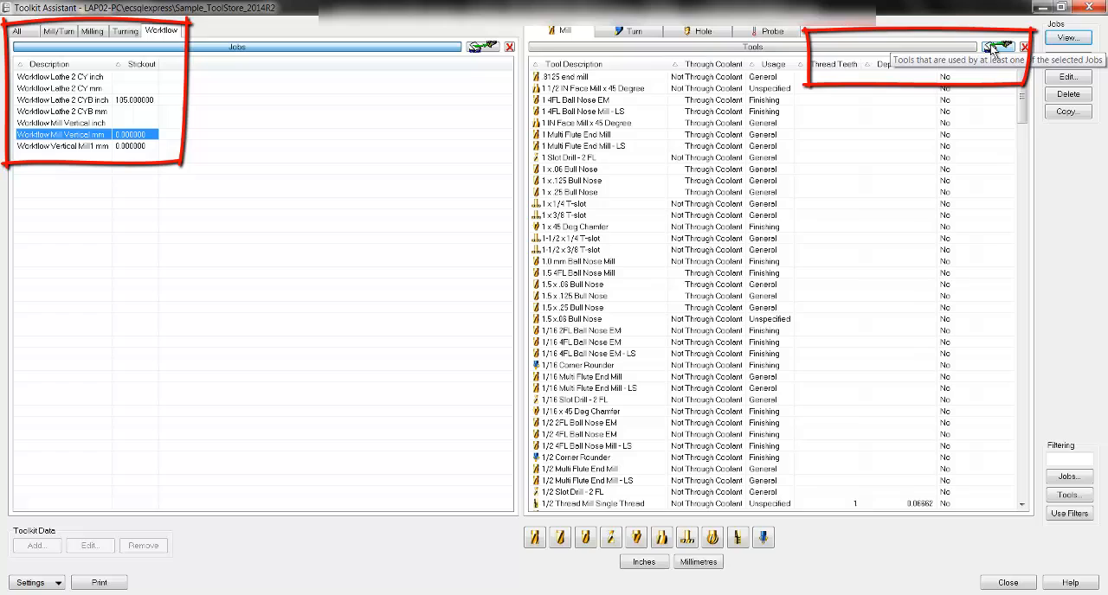
left_click(997, 47)
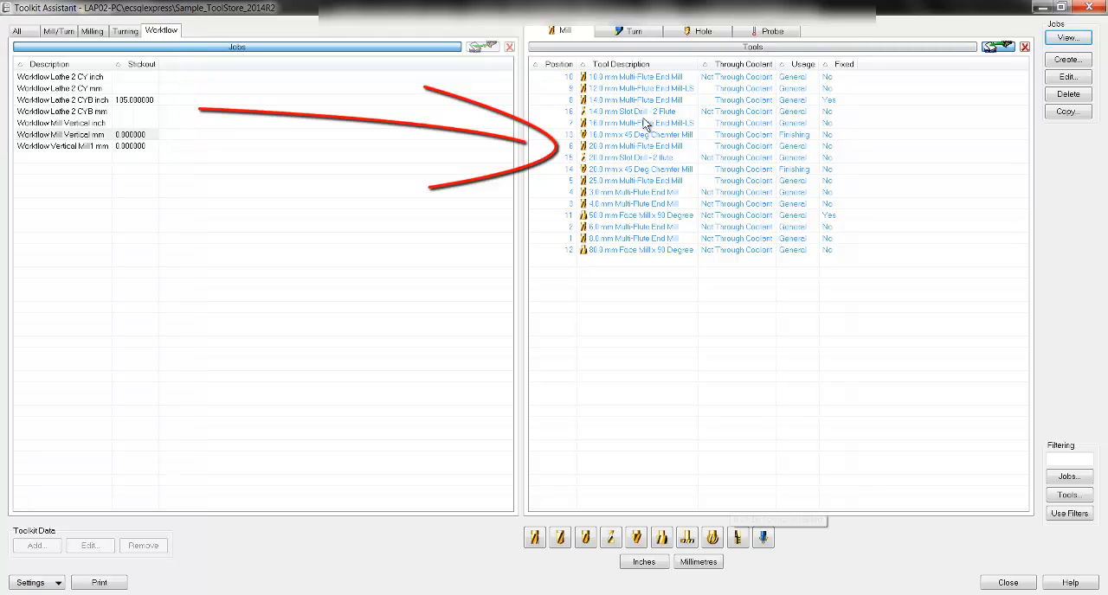
View the 16.0 mm Multi-Flute End Mill-LS details and cancel without changes.
left_click(641, 122)
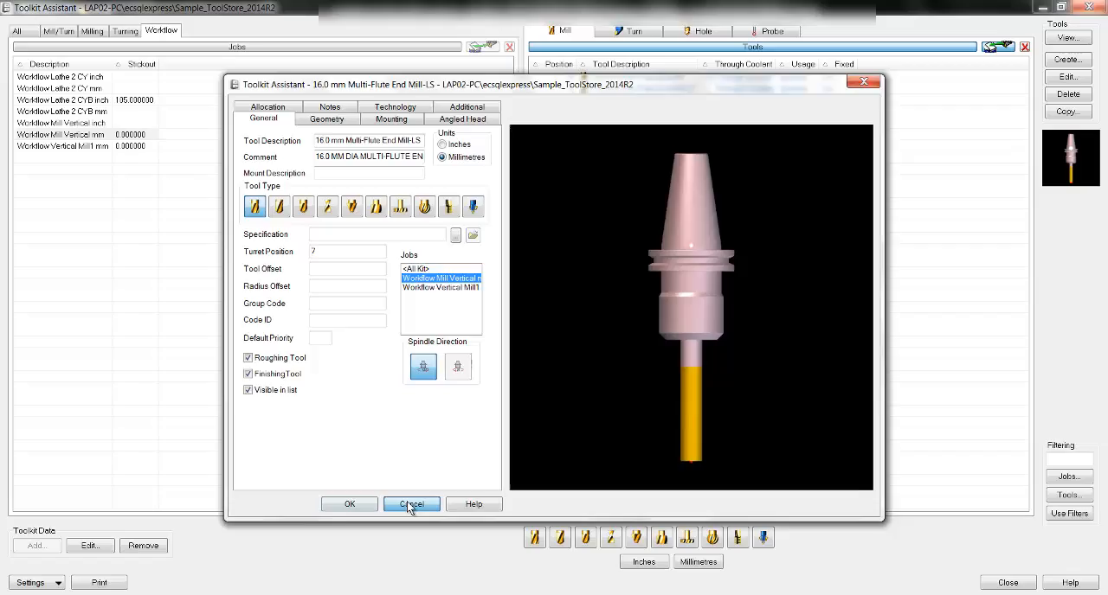
left_click(411, 505)
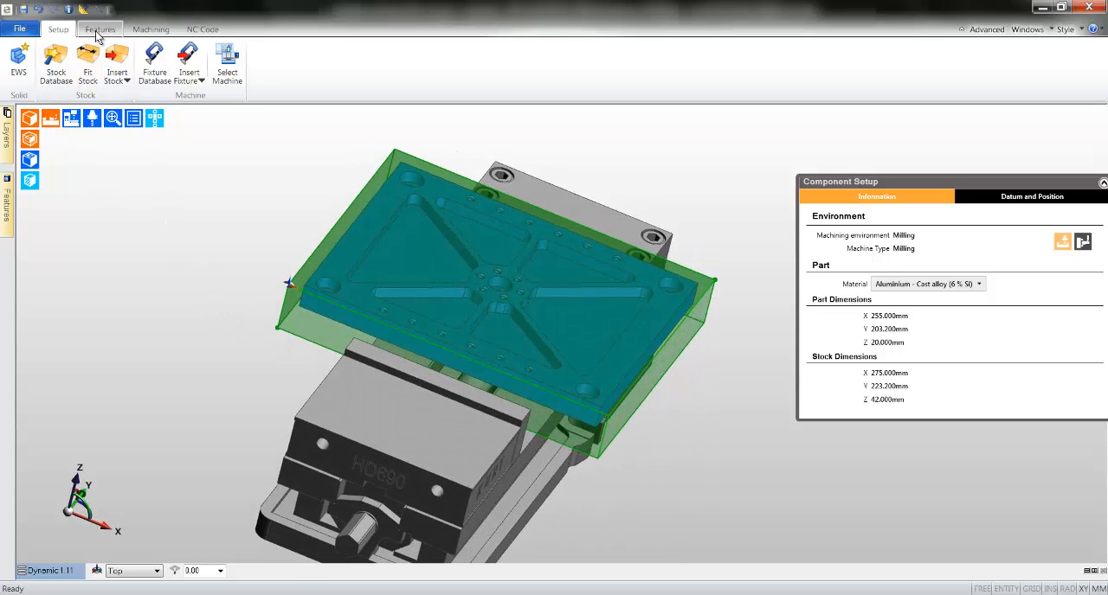
Open Feature Finder and include 2D Bosses in the Mill recognition options.
left_click(100, 28)
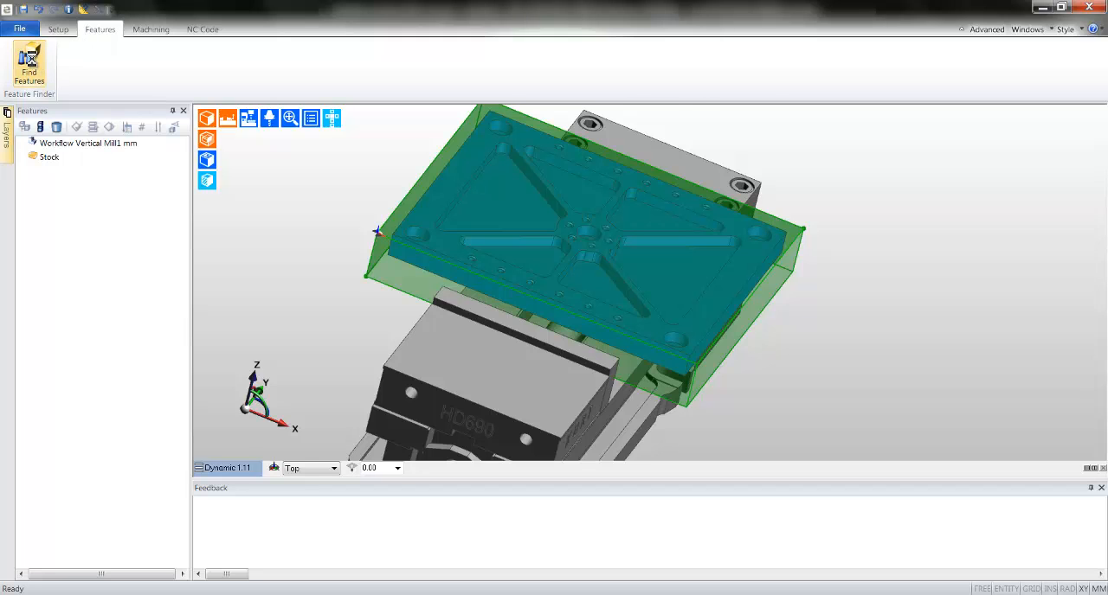
left_click(28, 65)
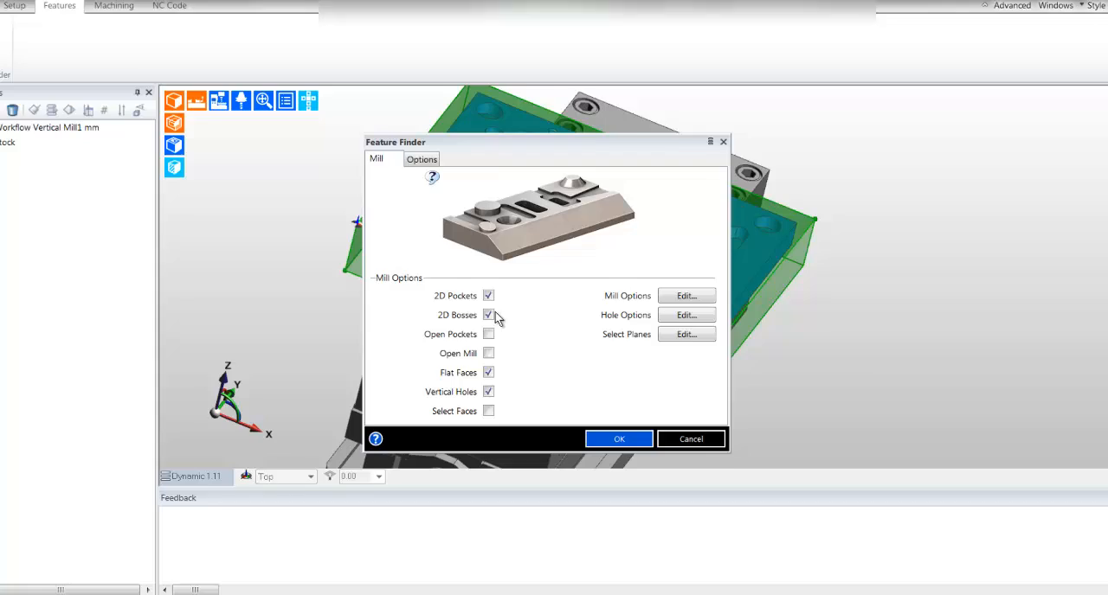
left_click(489, 315)
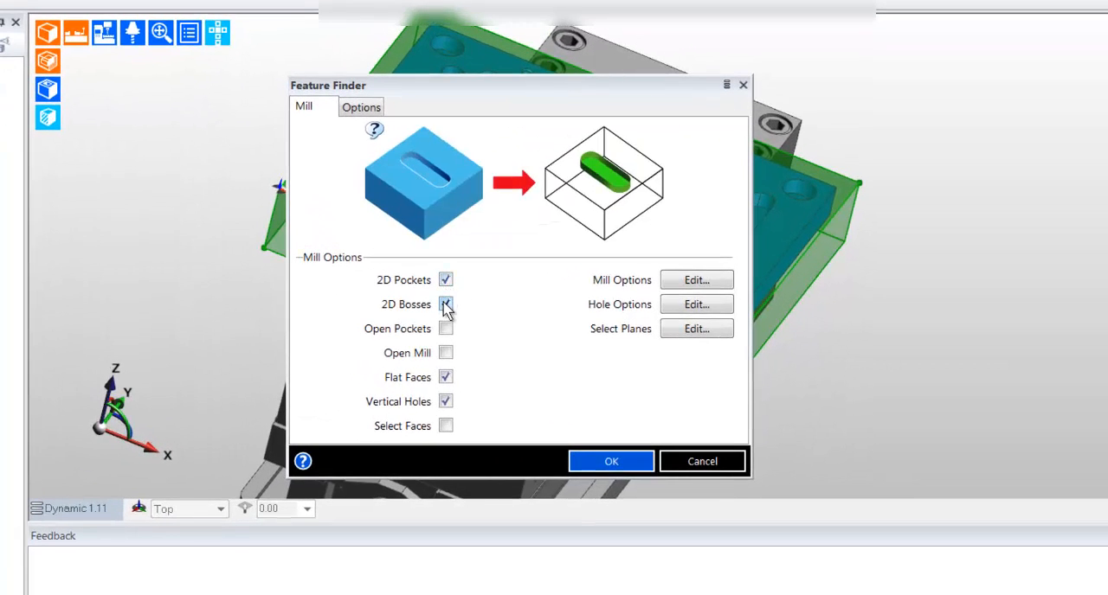
left_click(445, 303)
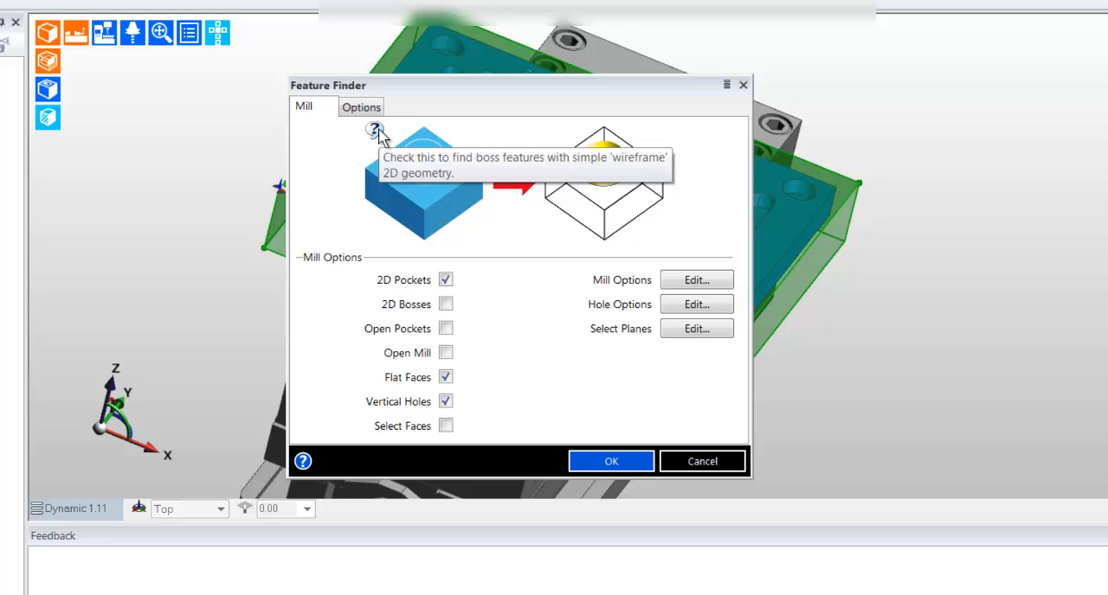
mouse_move(515, 290)
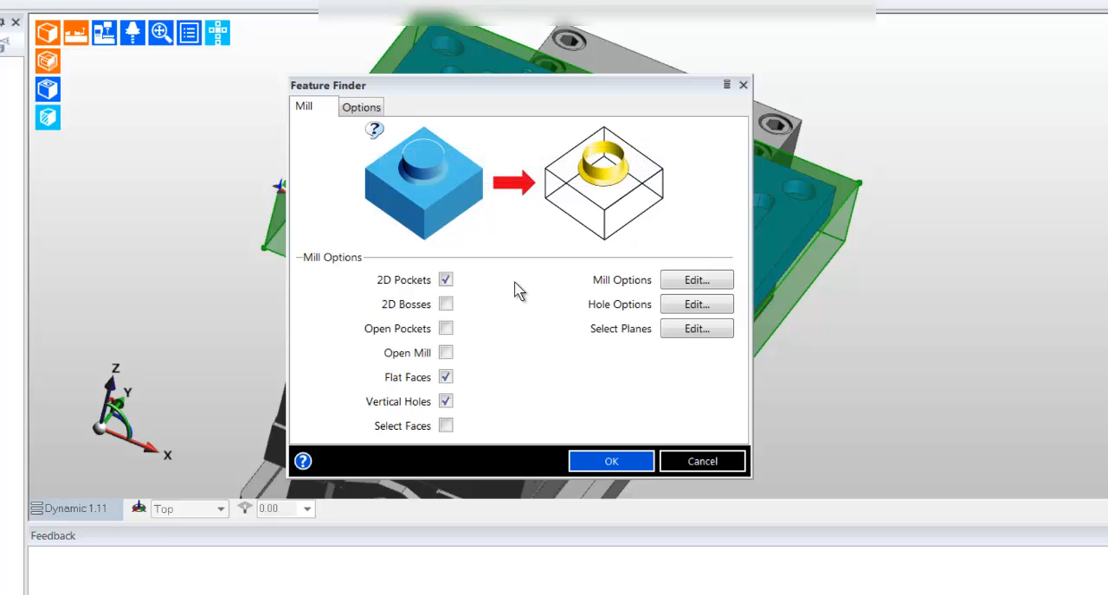
Try Pocket Caps in Mill Options, then cancel to keep the milling settings unchanged.
left_click(696, 280)
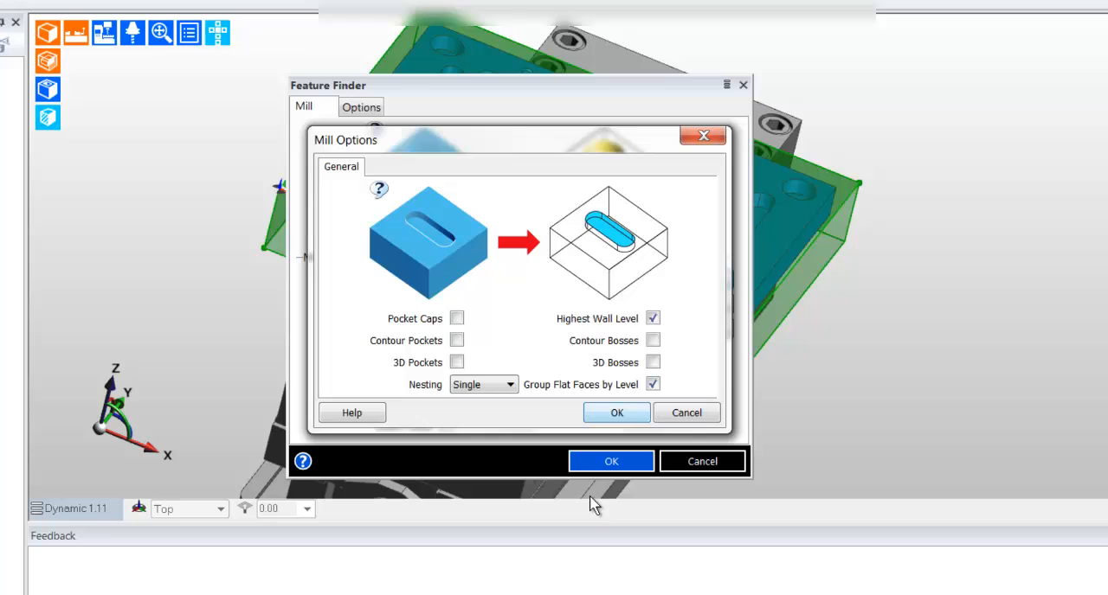
left_click(457, 318)
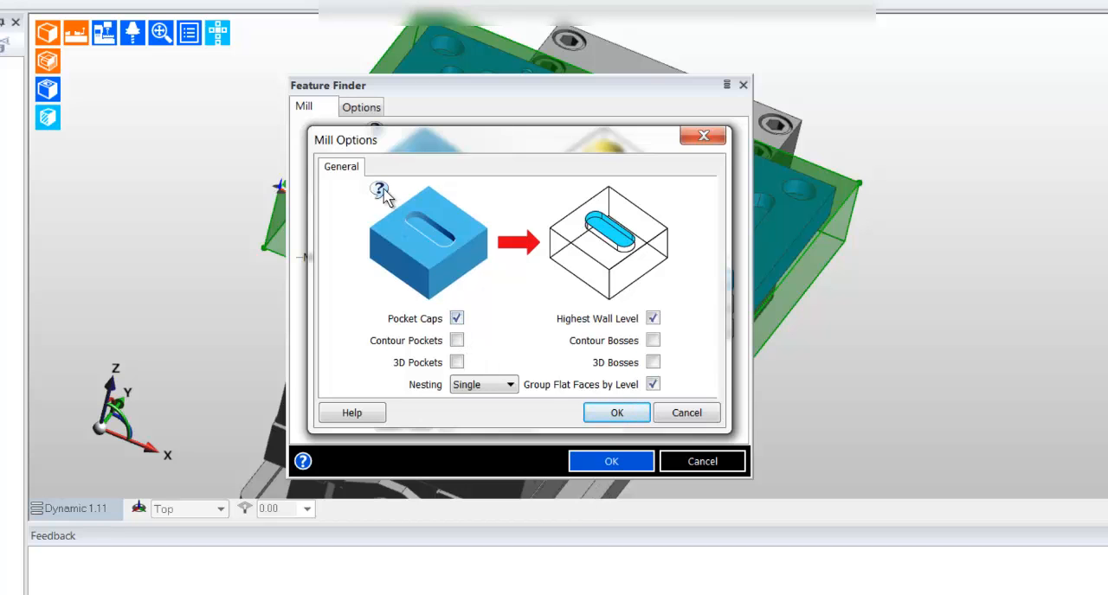
mouse_move(447, 296)
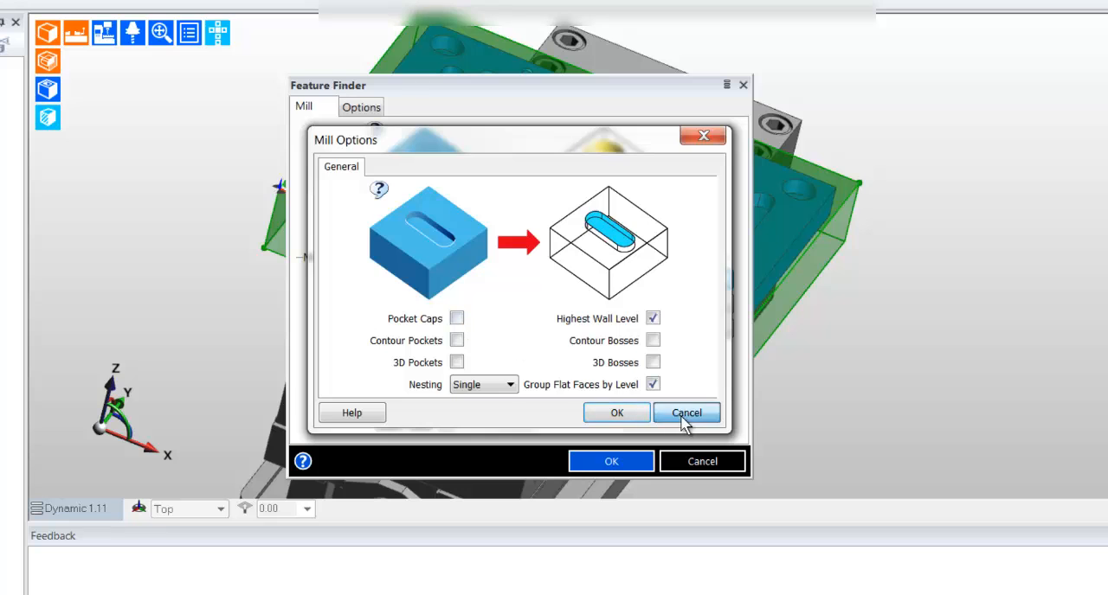
left_click(687, 413)
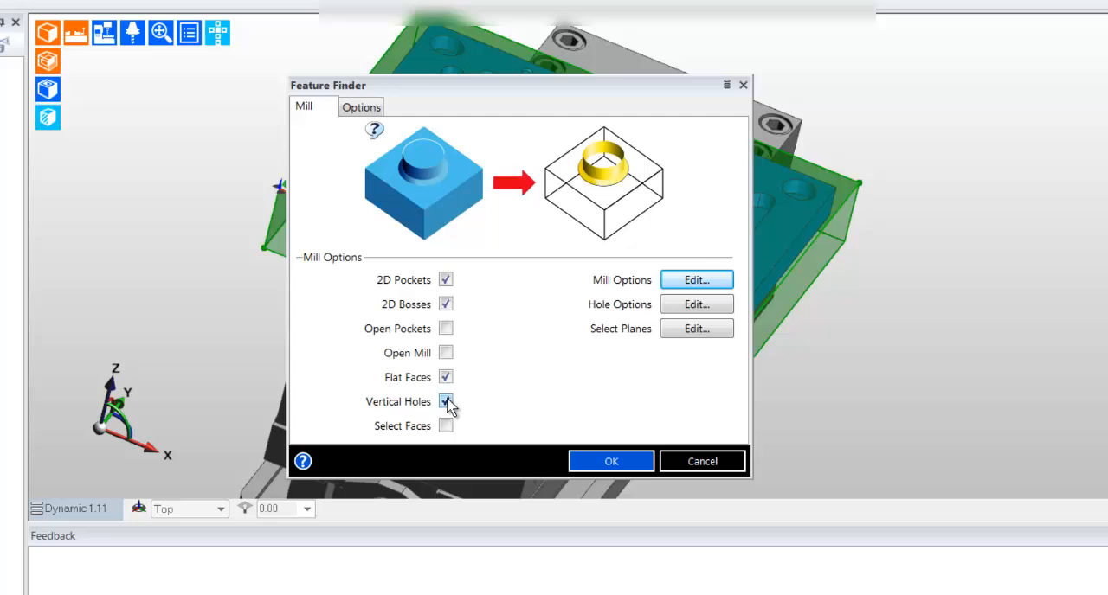
Review and accept Hole Options with a Maximum Hole Diameter of 25.
left_click(697, 304)
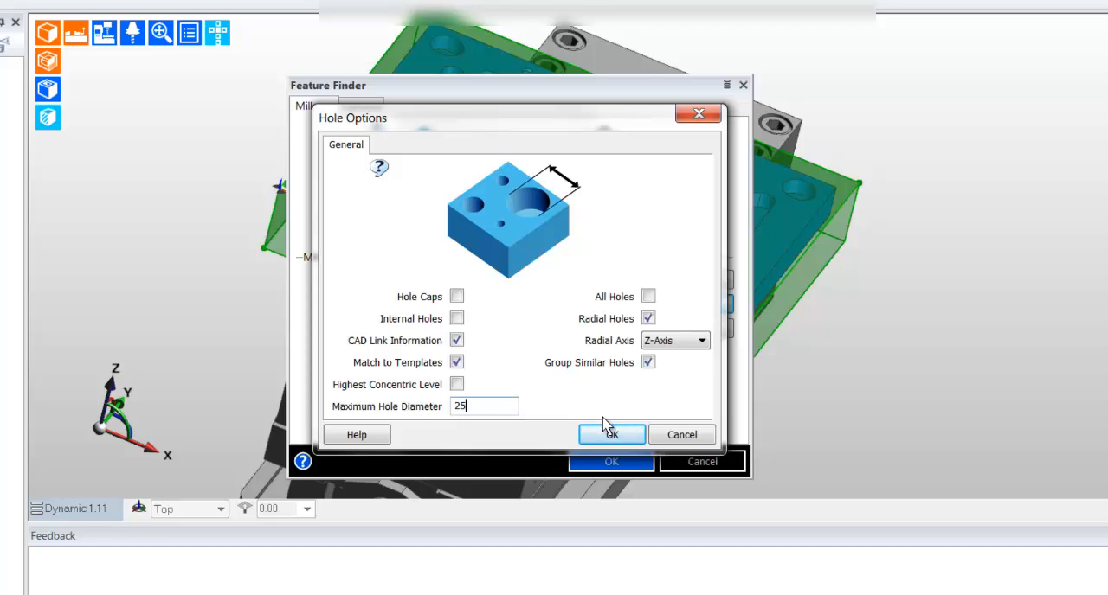
left_click(611, 434)
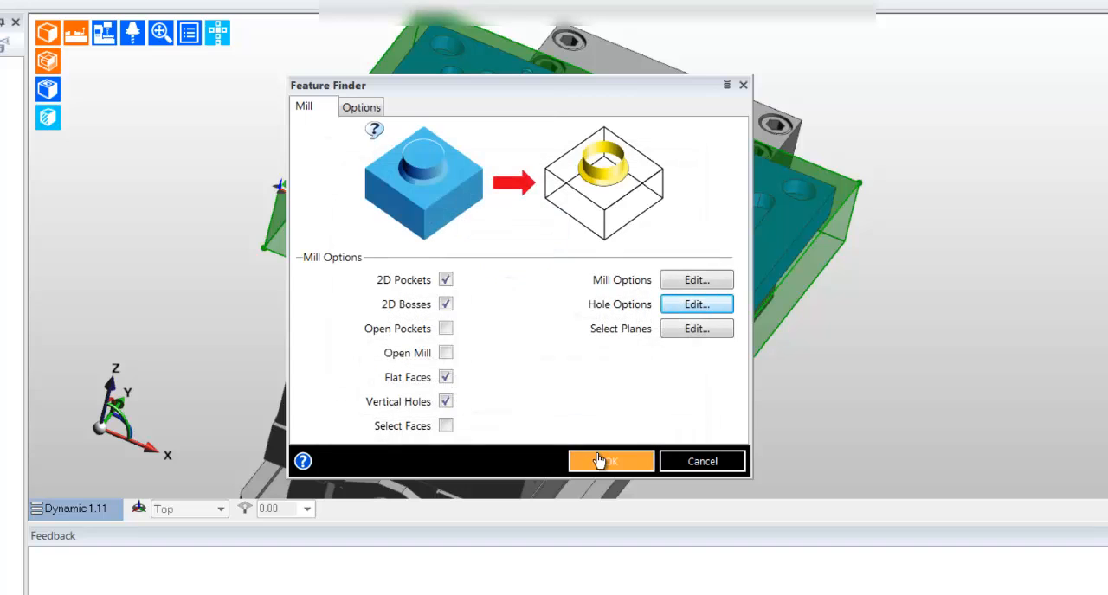
Run Feature Finder, then inspect the Flat Face and 5: 2D Pocket properties.
left_click(611, 461)
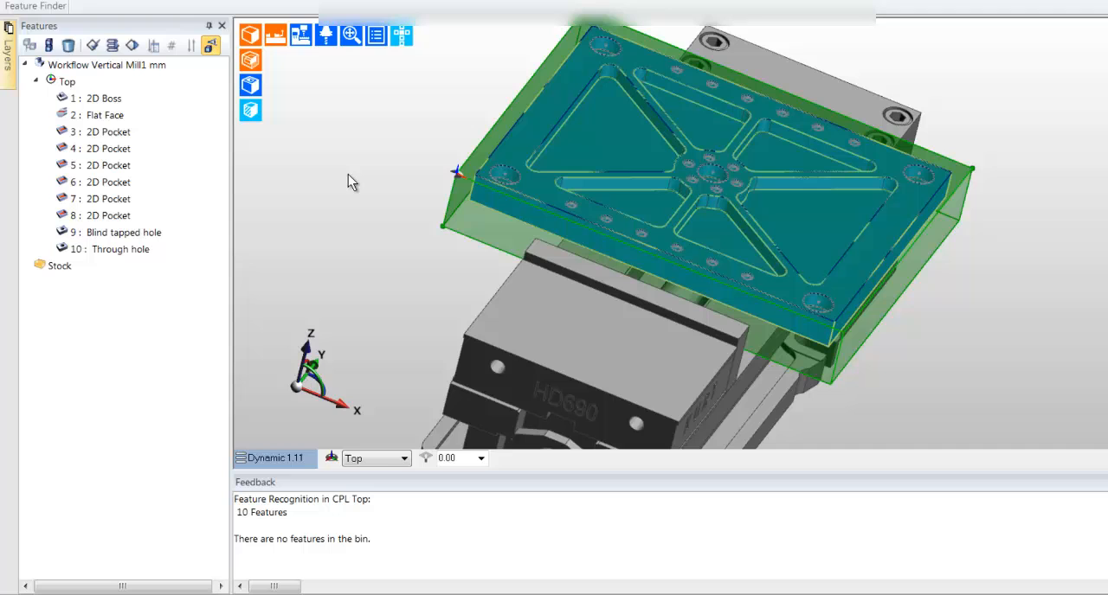
left_click(104, 115)
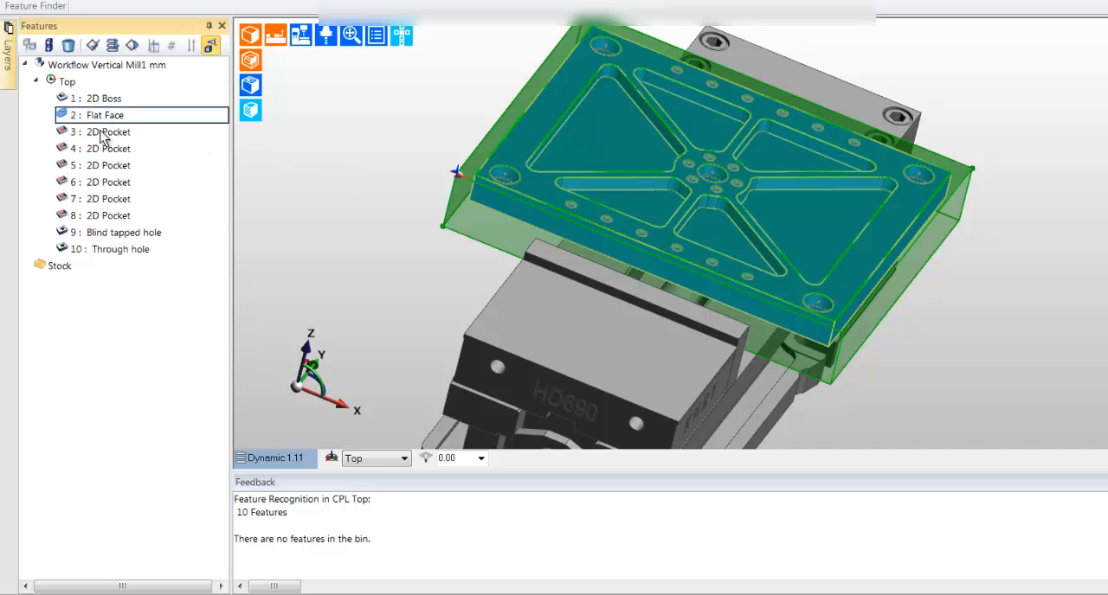
left_click(107, 166)
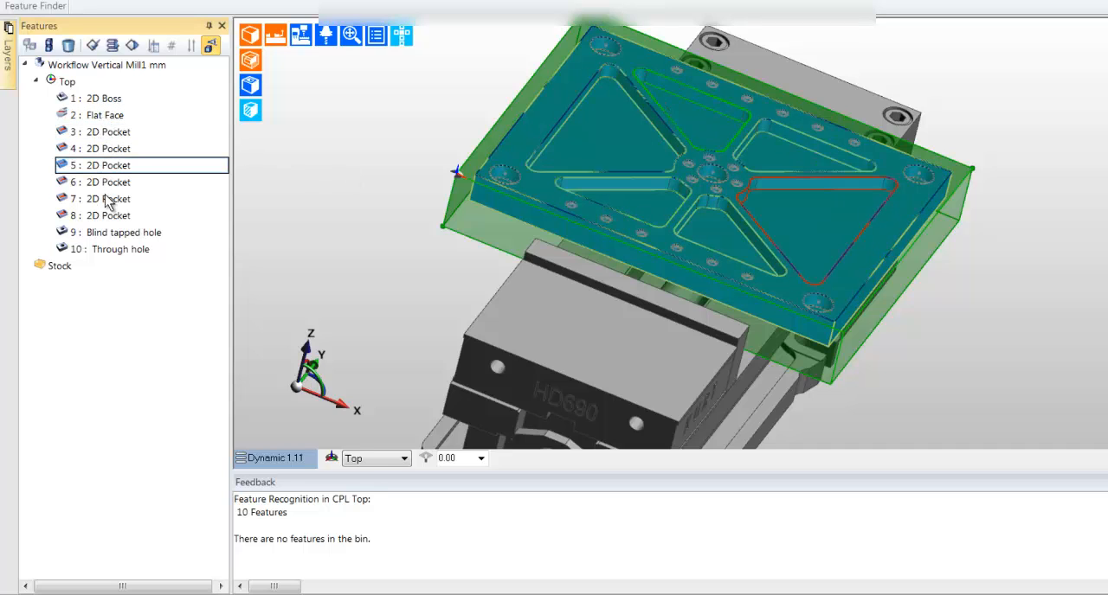
double_click(107, 165)
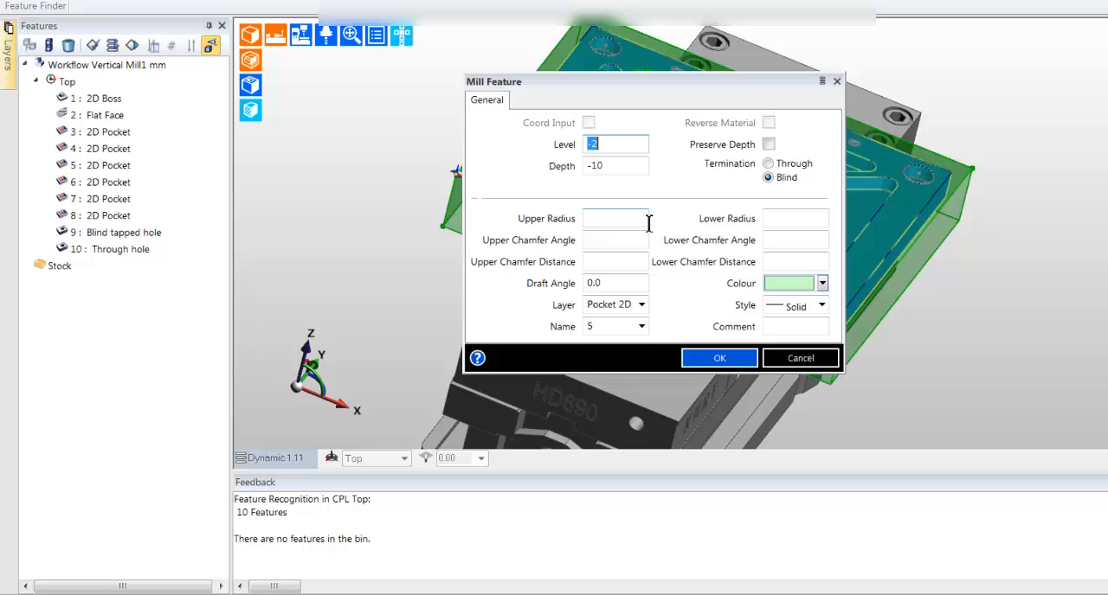
left_click(718, 358)
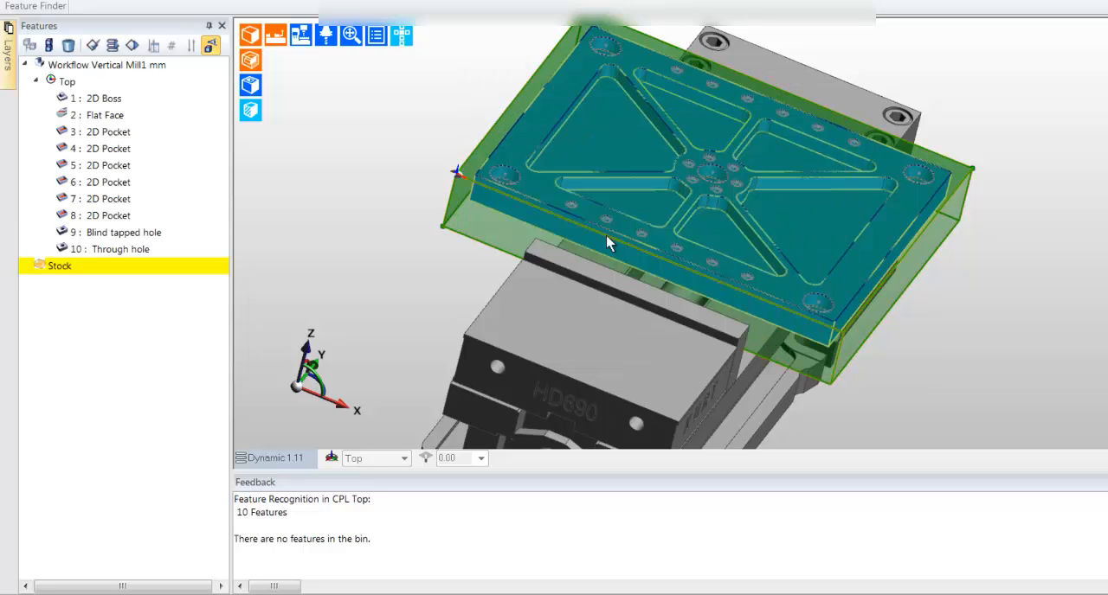
Toggle transparent and wireframe display, then render the recognised features shaded.
left_click(250, 60)
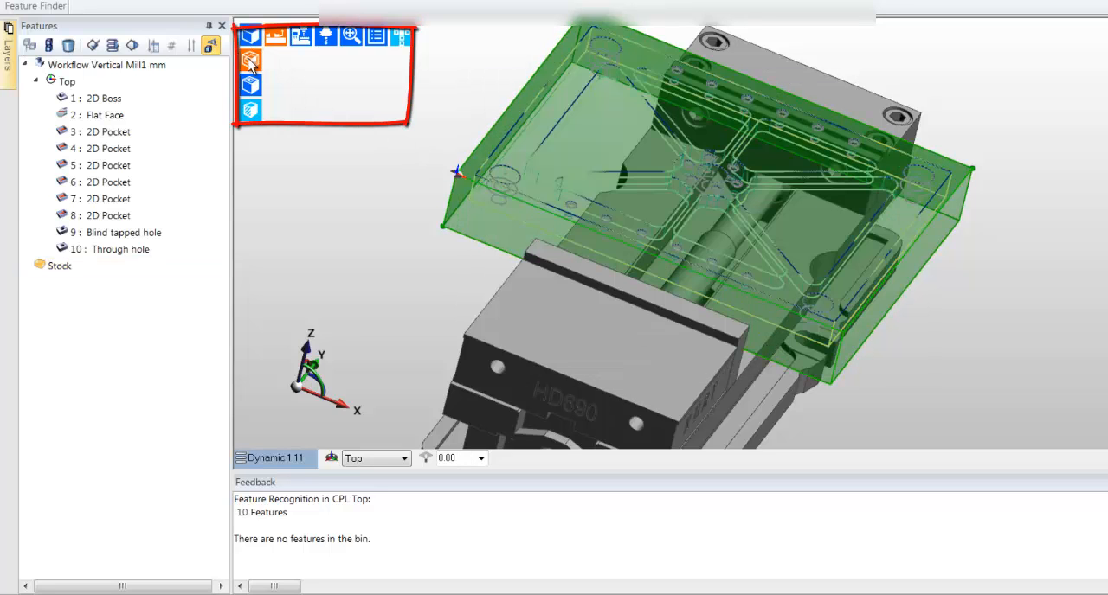
left_click(249, 84)
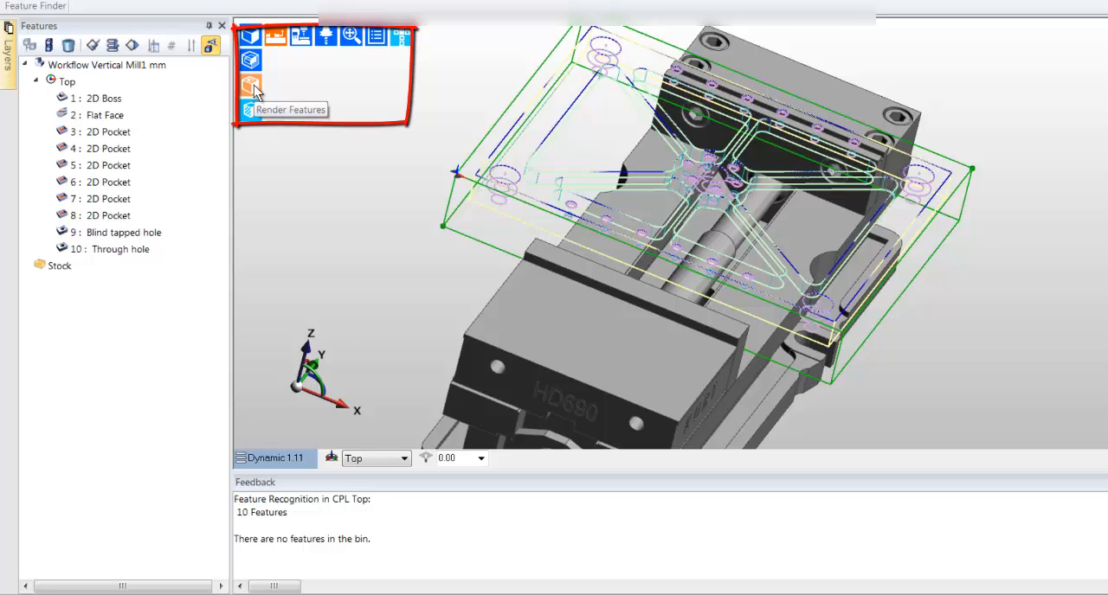
left_click(250, 85)
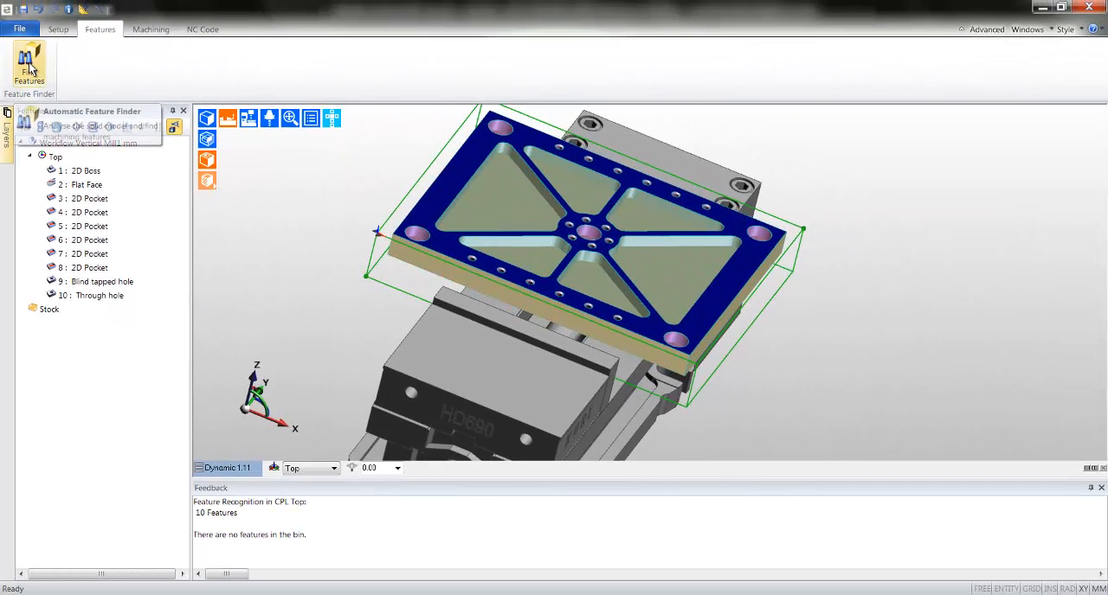
left_click(29, 65)
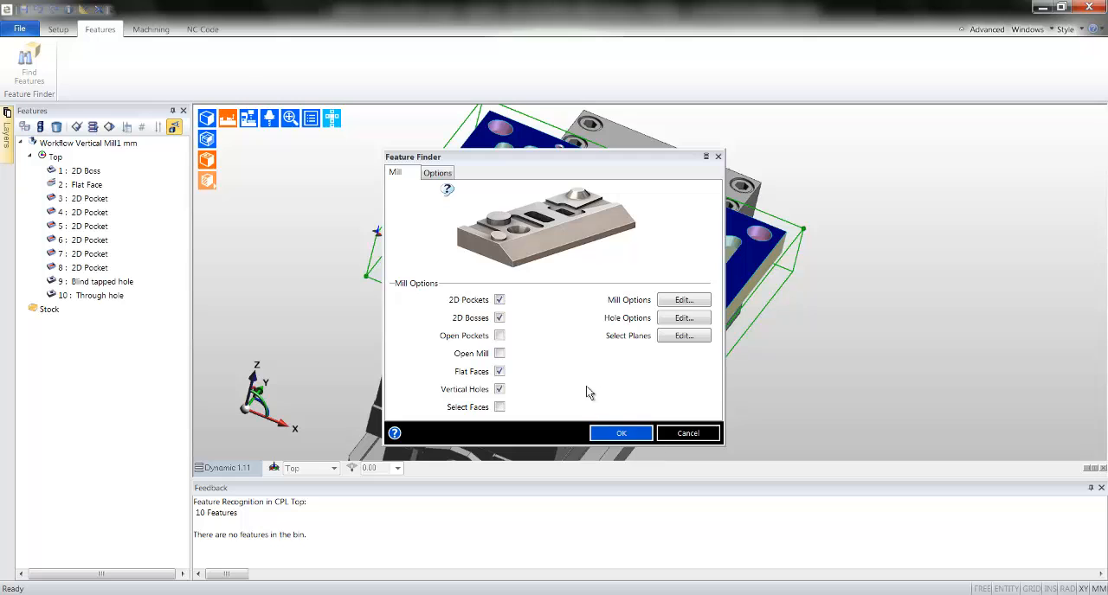
left_click(621, 433)
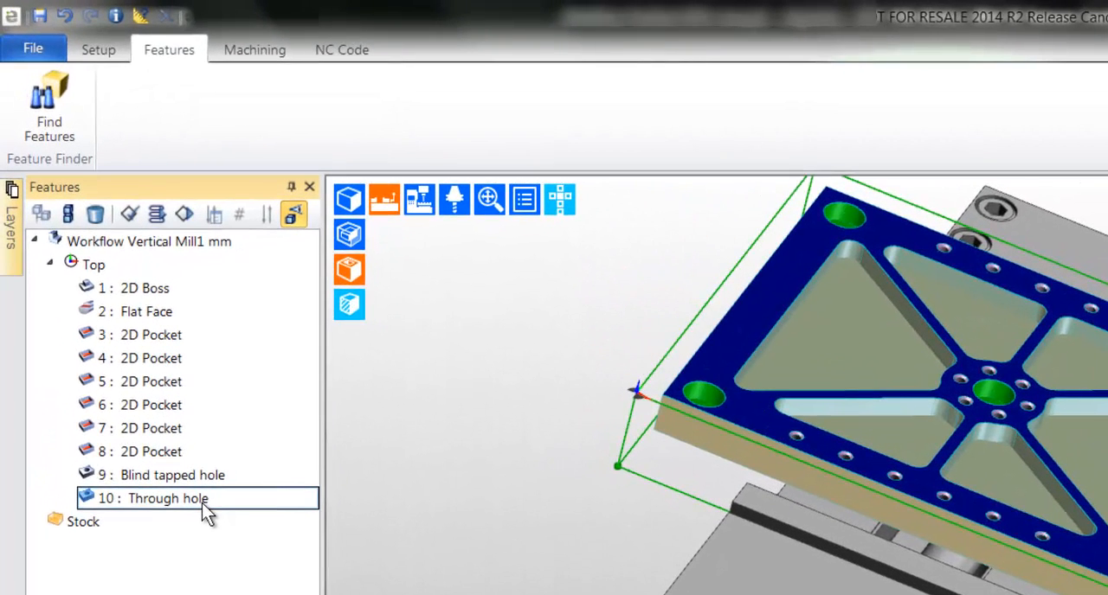
Delete 10: Through hole, undelete it from the bin, and switch to Machining.
left_click(95, 214)
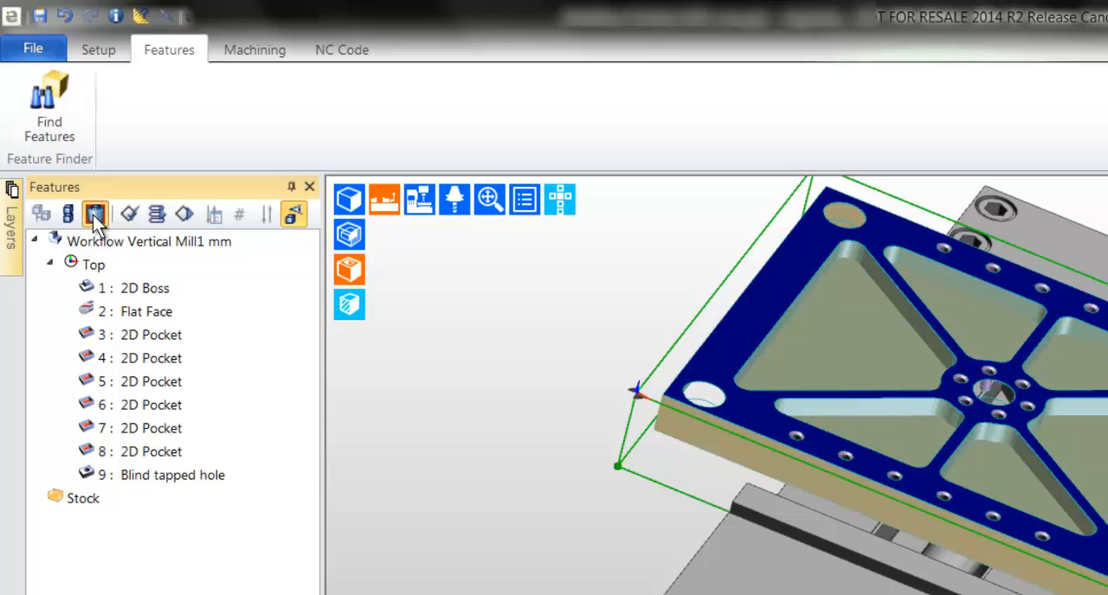
left_click(95, 214)
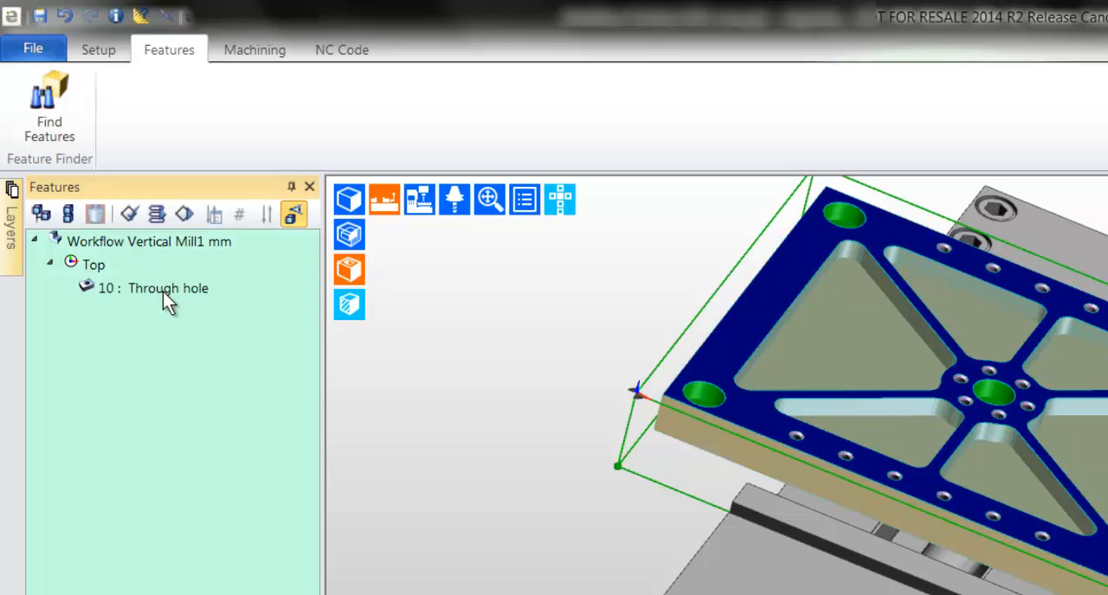
right_click(167, 289)
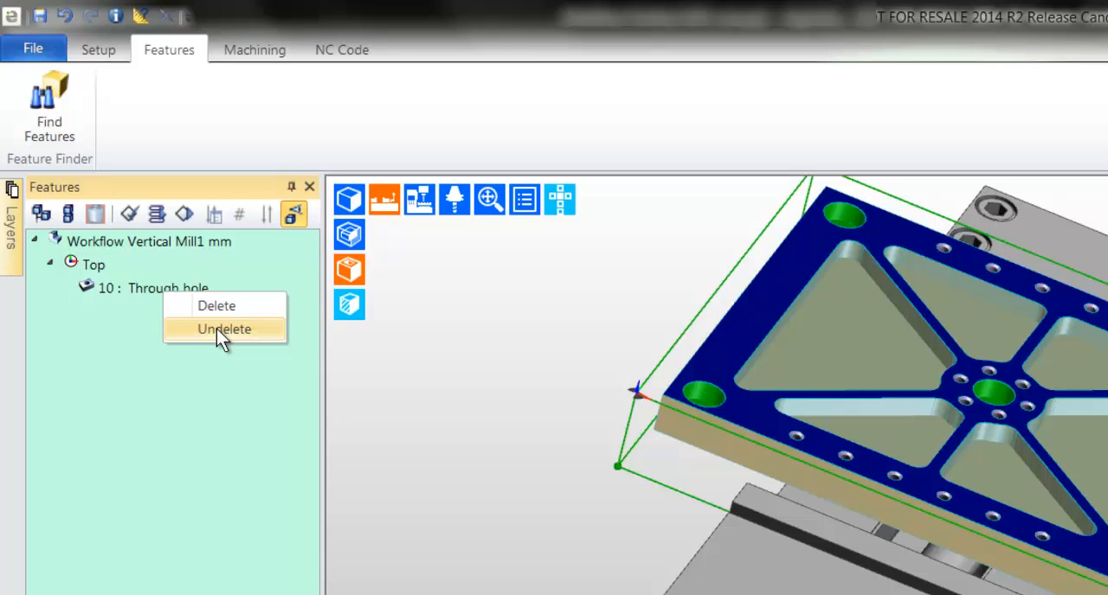
left_click(224, 329)
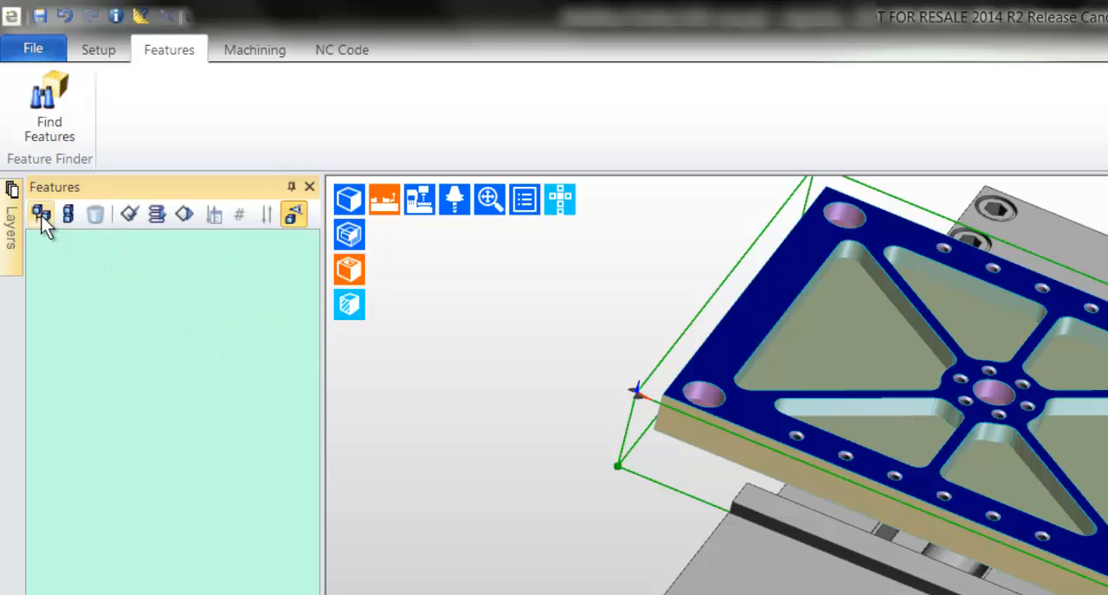
left_click(41, 214)
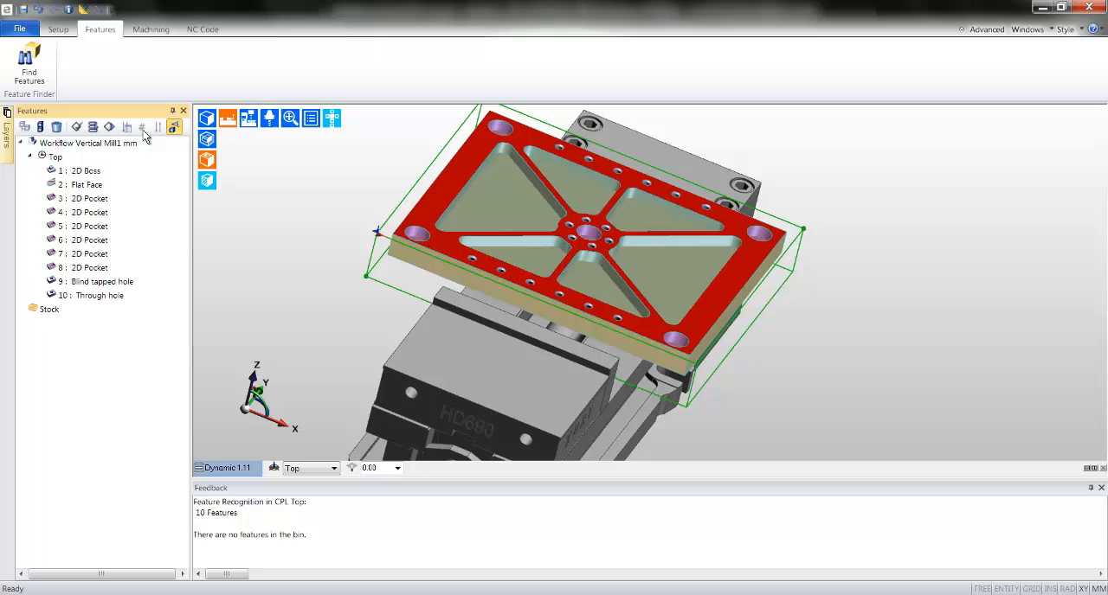
left_click(150, 28)
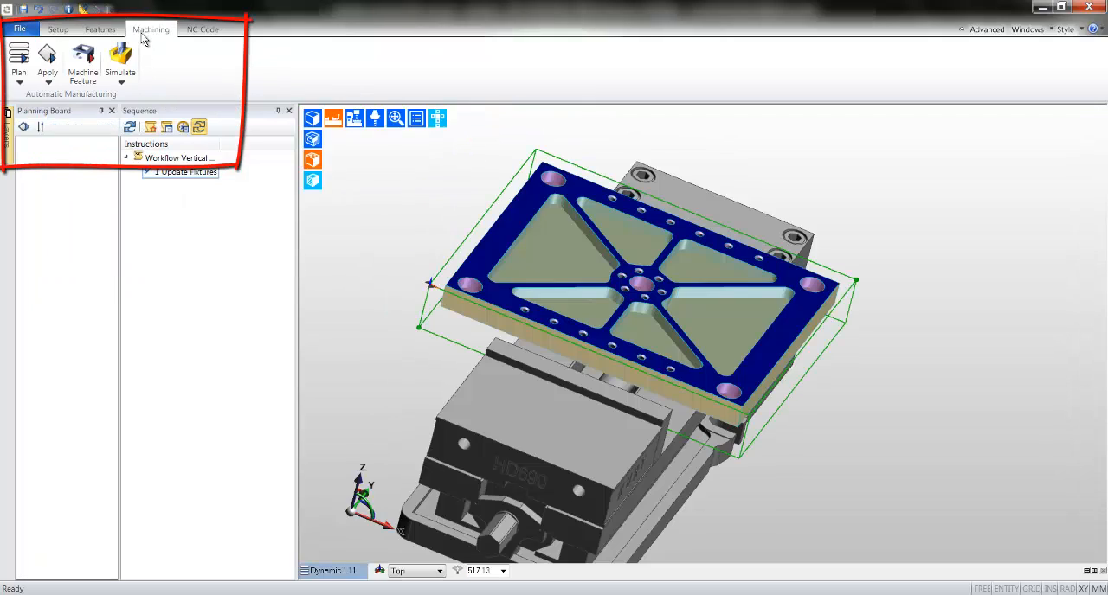
mouse_move(19, 61)
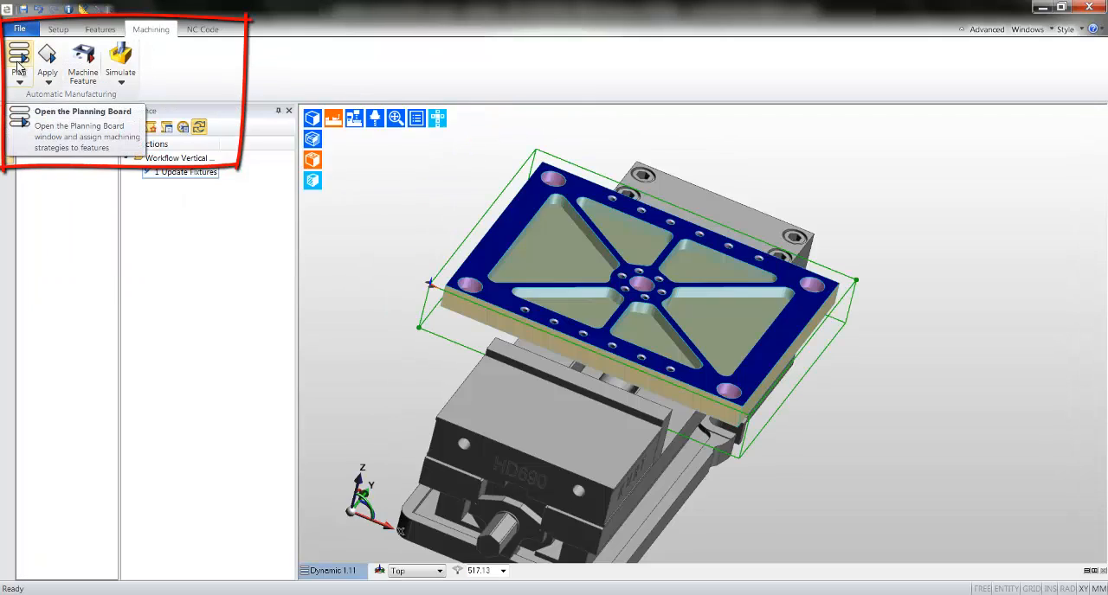